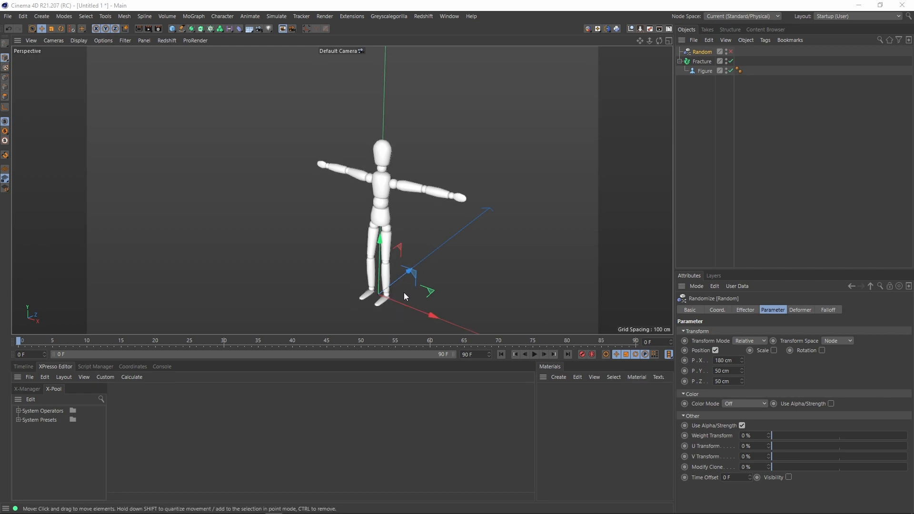
mouse_move(459, 232)
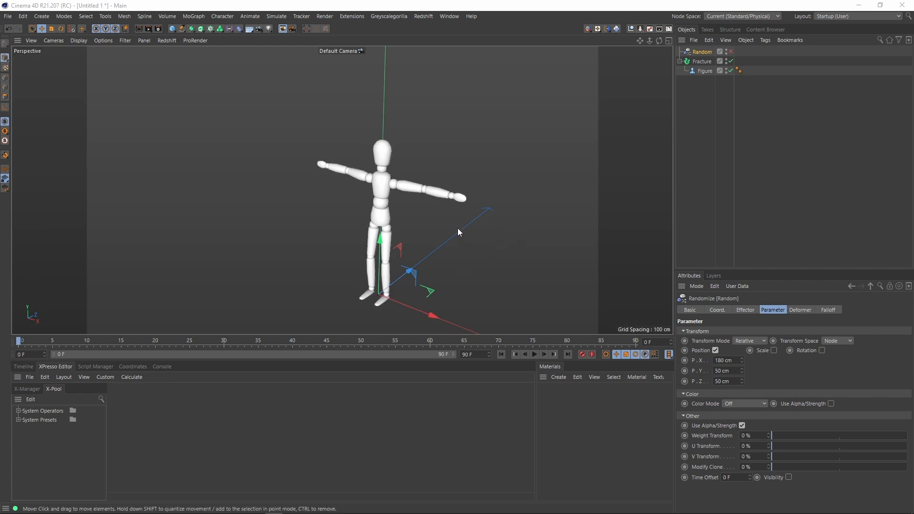
mouse_move(477, 258)
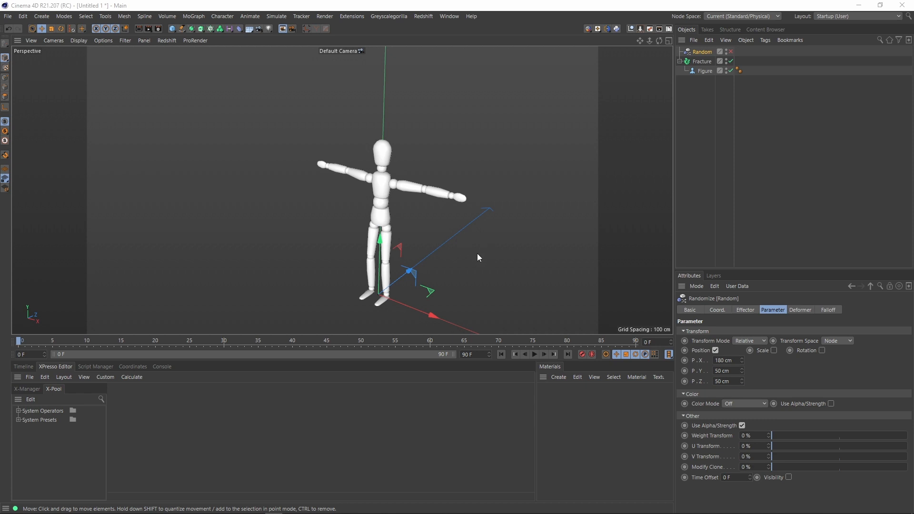
mouse_move(468, 256)
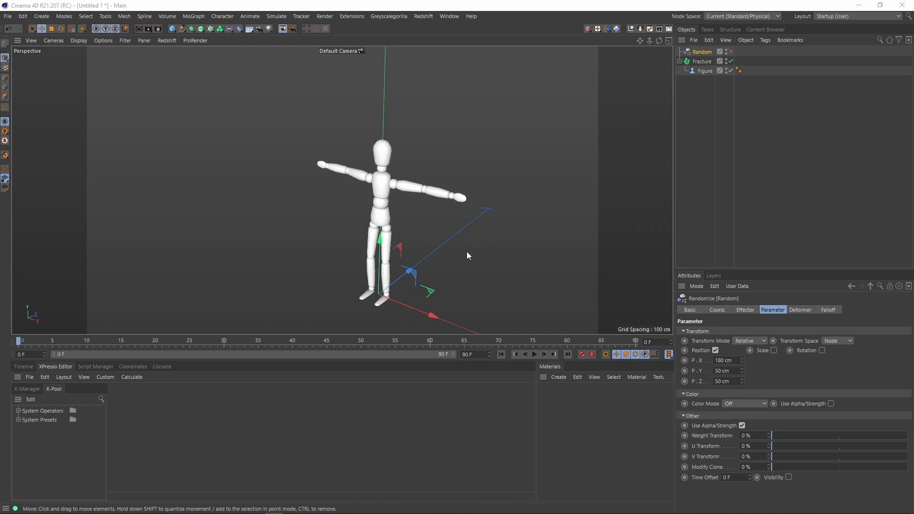
mouse_move(460, 255)
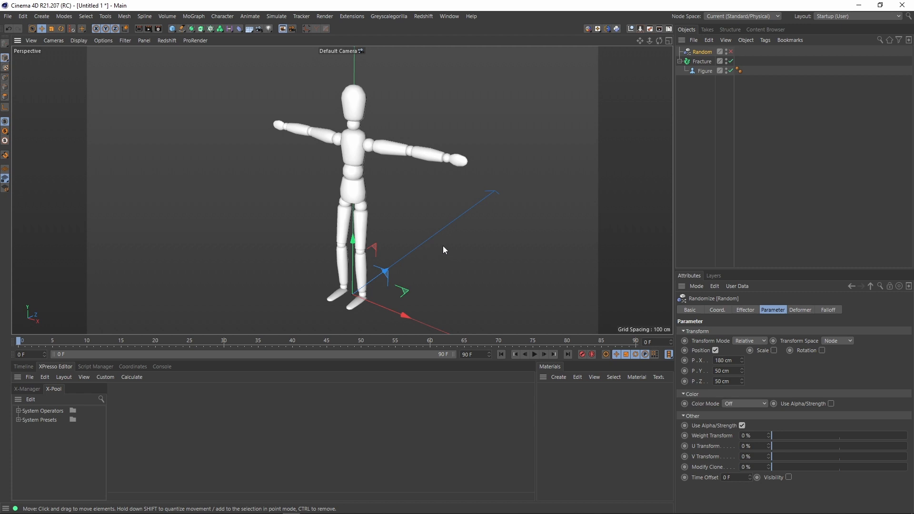
Select the Figure object to view its 180 cm height and 14 segments
left_click(705, 70)
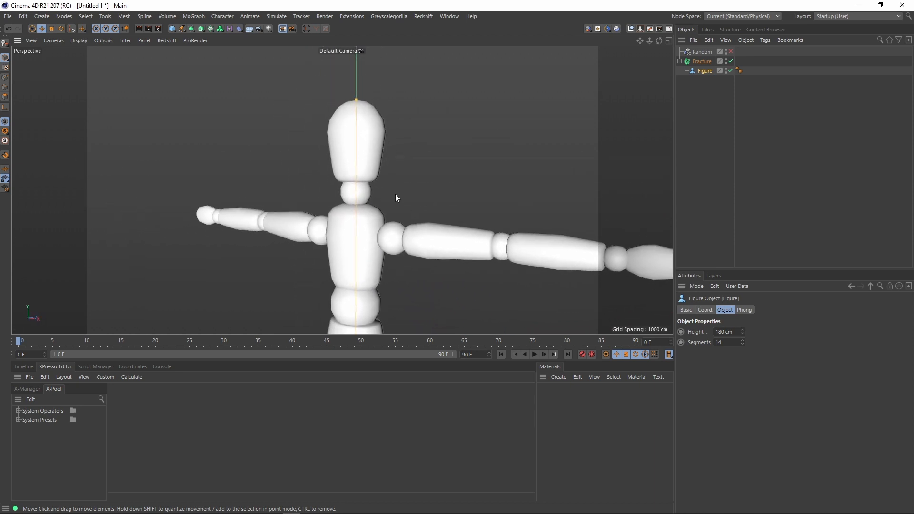
scroll("down", 3)
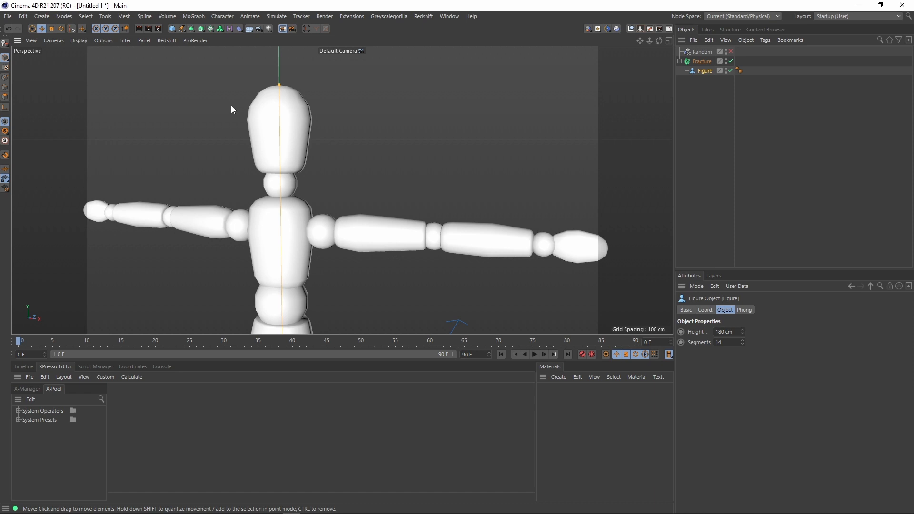
left_click(691, 71)
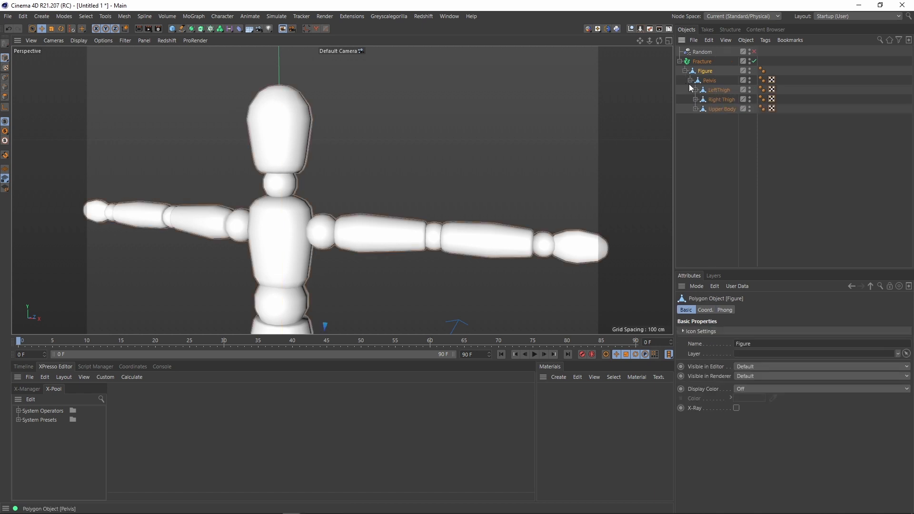
left_click(696, 90)
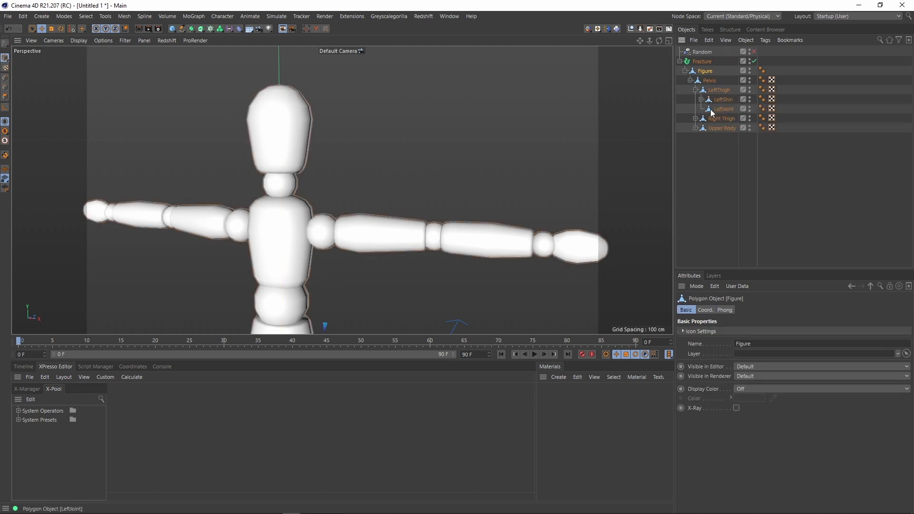
left_click(692, 70)
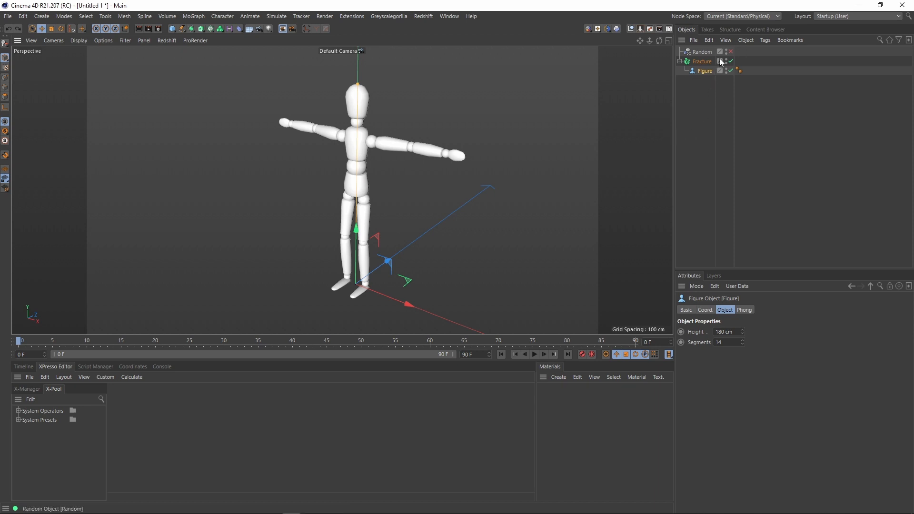
Select Fracture and browse its mode options, leaving it on Straight
left_click(702, 61)
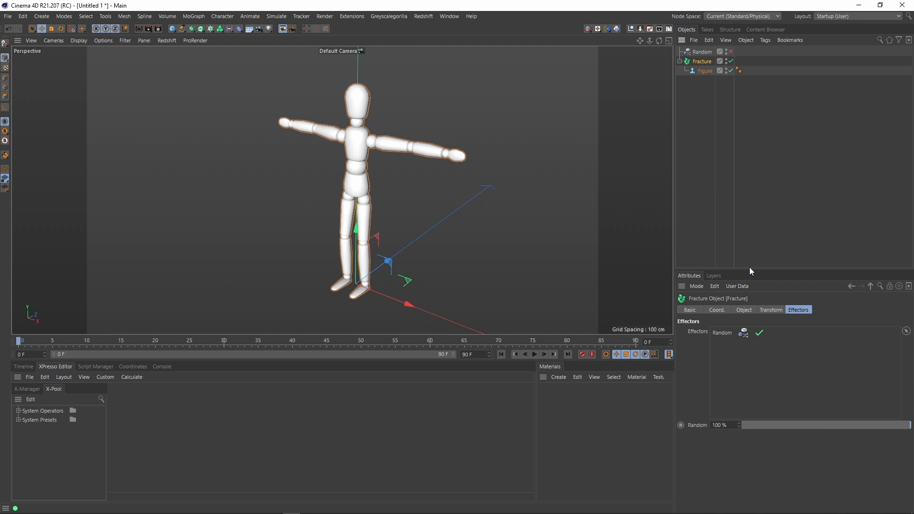
mouse_move(734, 317)
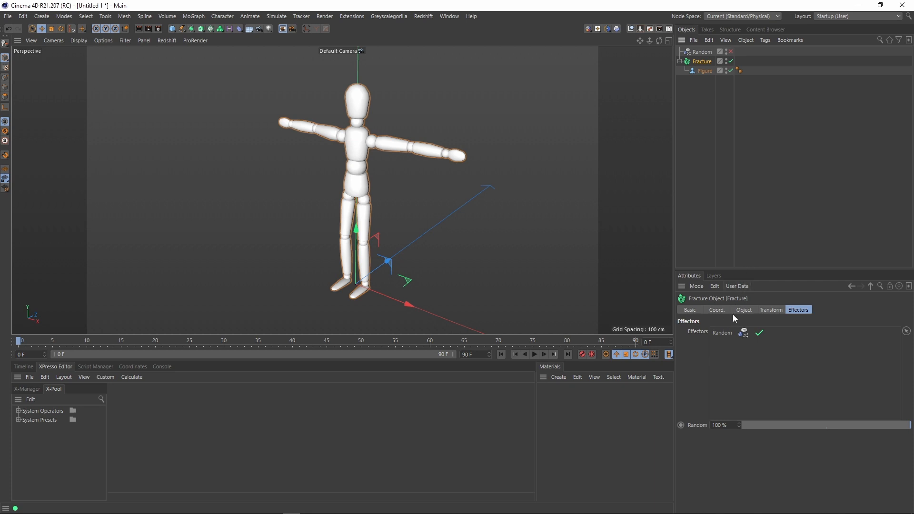
mouse_move(694, 233)
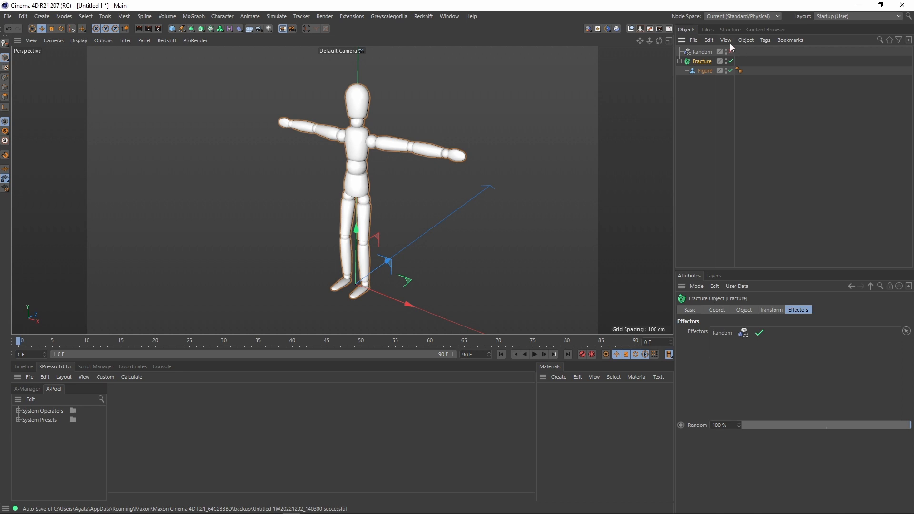
left_click(743, 309)
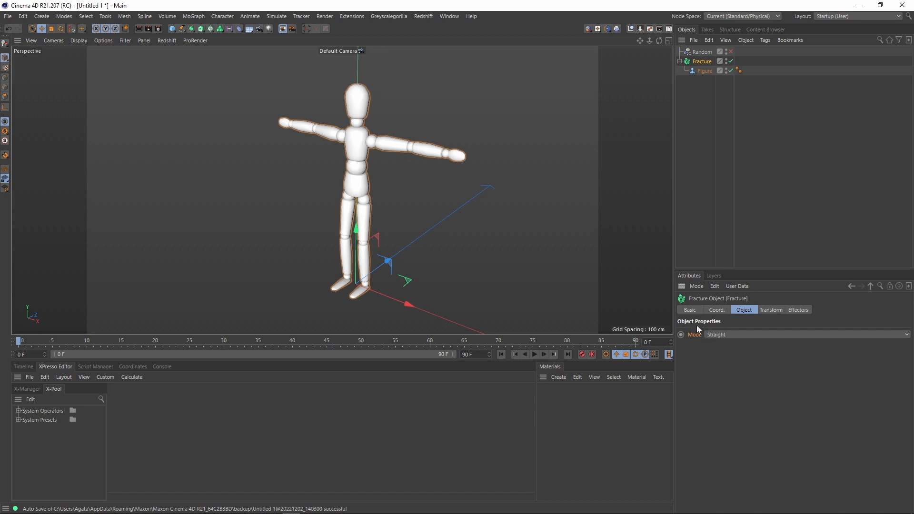
mouse_move(724, 338)
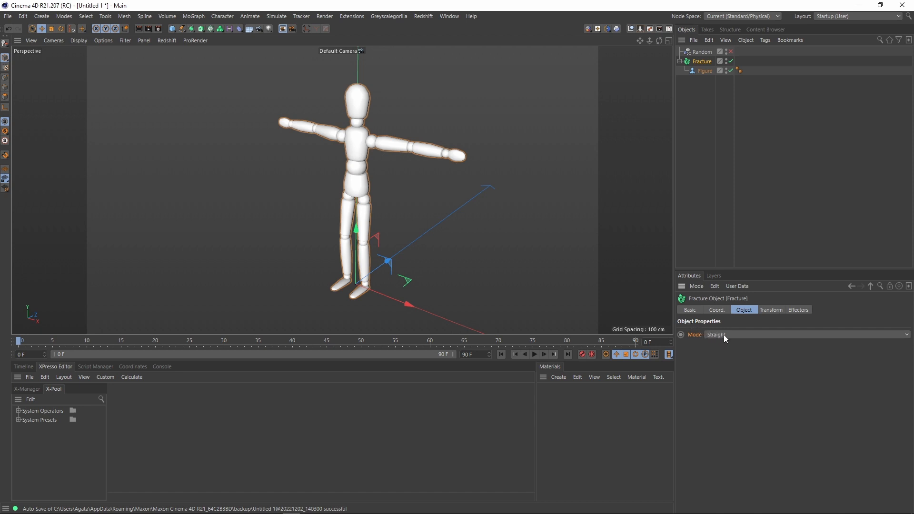
left_click(805, 334)
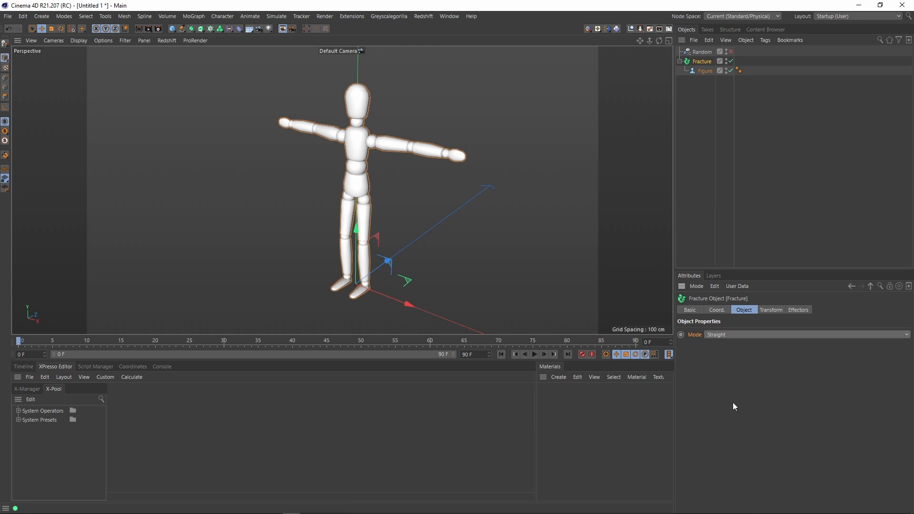
left_click(770, 309)
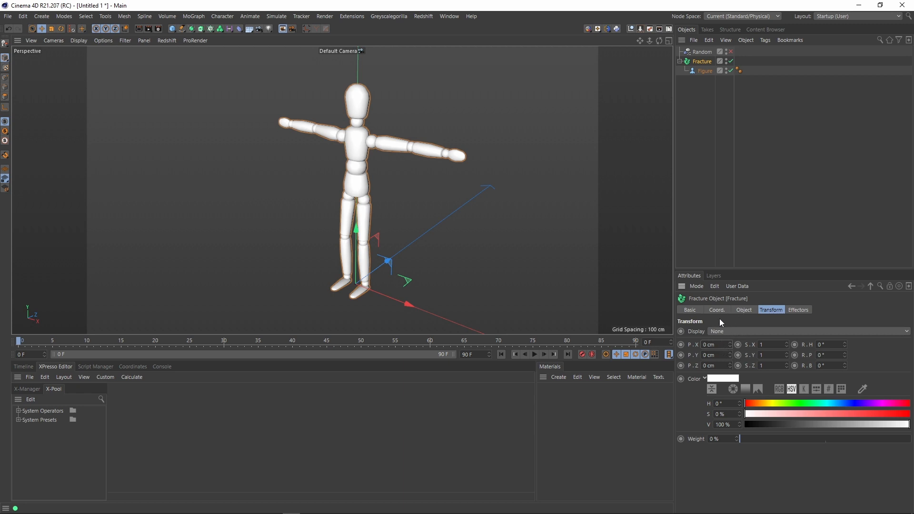
Check the Fracture transform offsets, then view the Random effector linked at 100%
left_click_drag(743, 414, 810, 413)
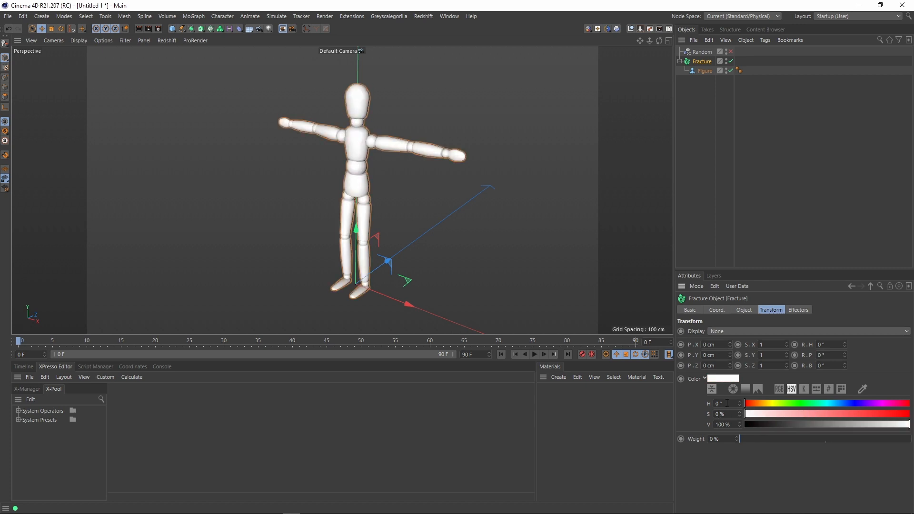
left_click(798, 309)
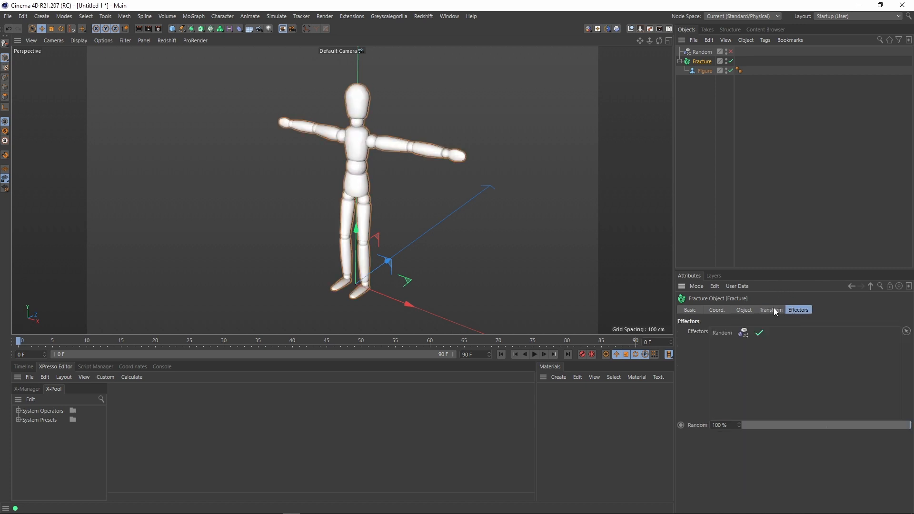
left_click(702, 51)
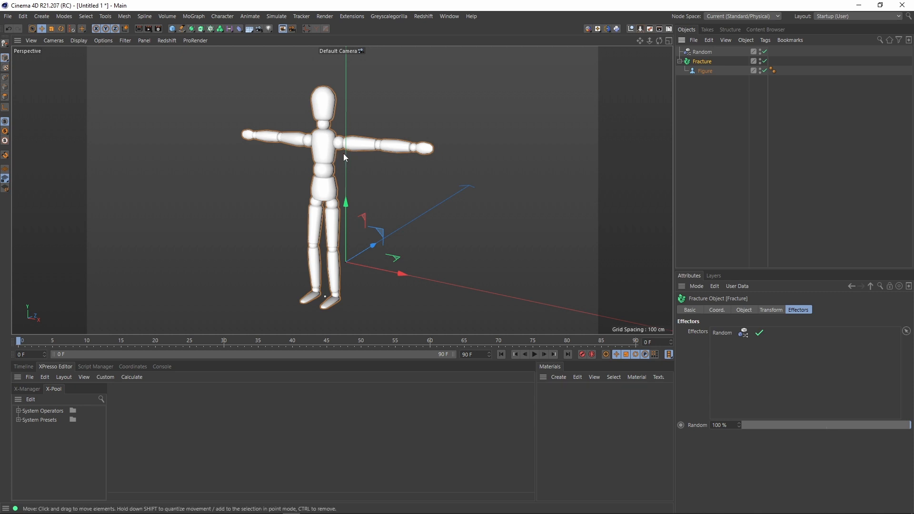
mouse_move(424, 156)
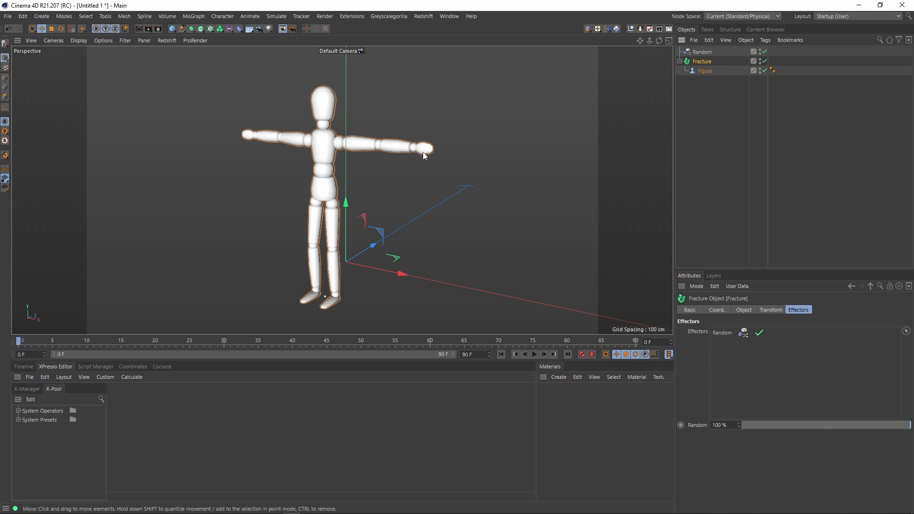
Switch the Fracture Mode from Straight to Explode Segments
left_click(743, 309)
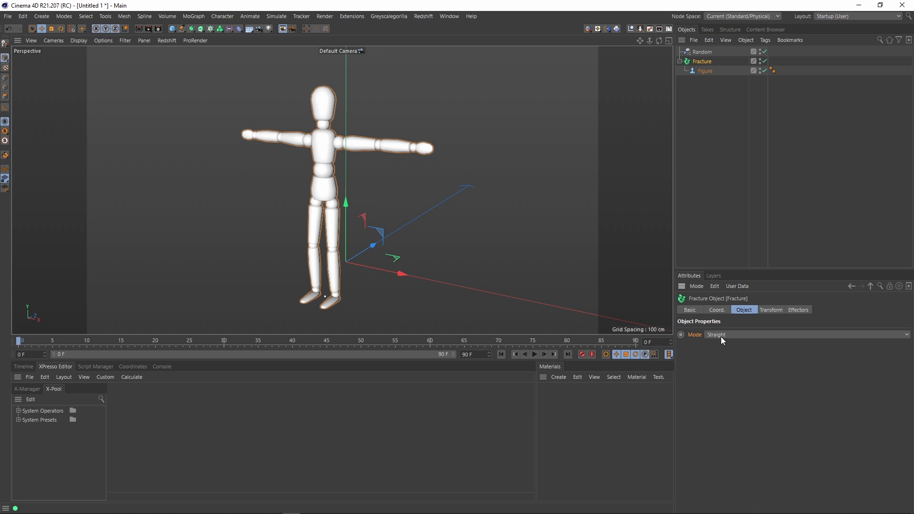
left_click(806, 334)
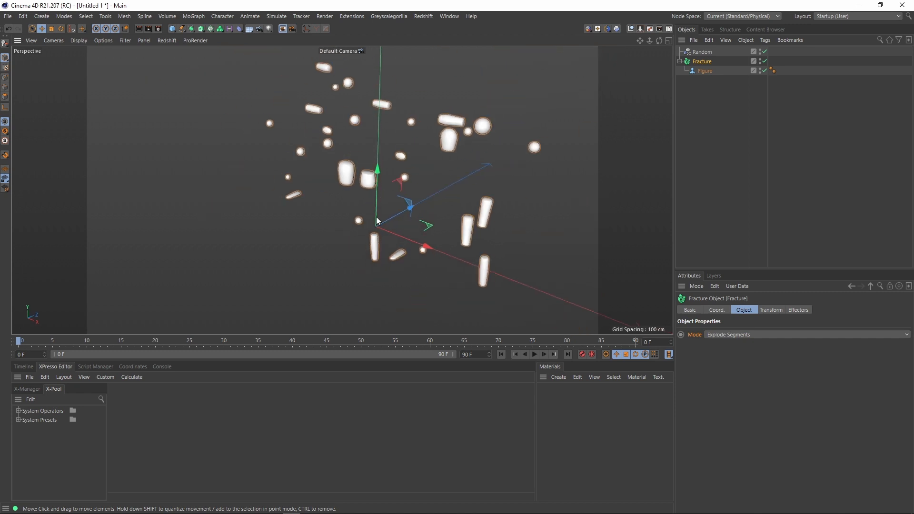
Set the Fracture Transform Display to Index and orbit around the numbered pieces
left_click(771, 309)
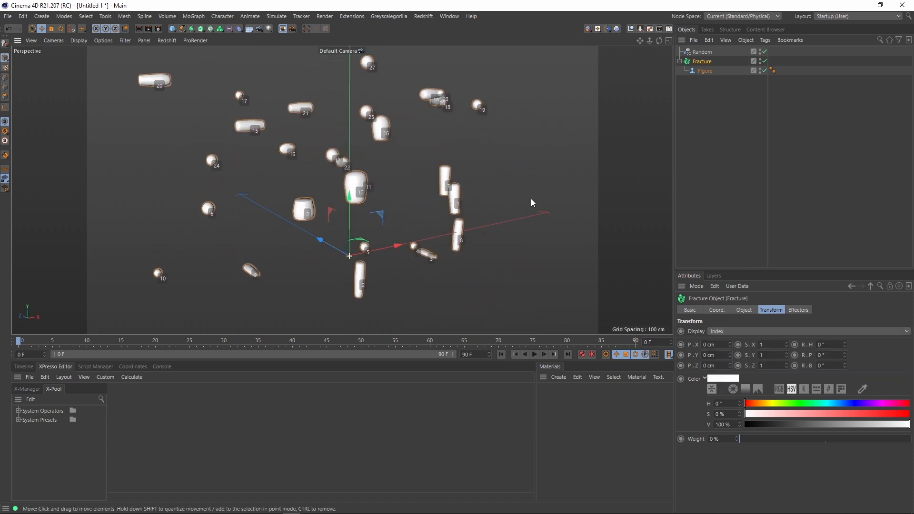
left_click_drag(530, 202, 418, 228)
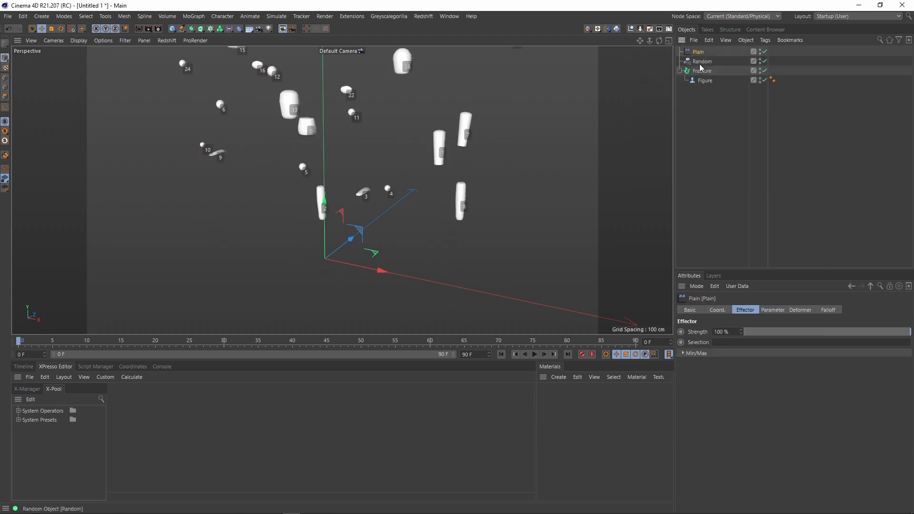
Make the Plain effector use Uniform Scale -1 with Position turned off
left_click(773, 310)
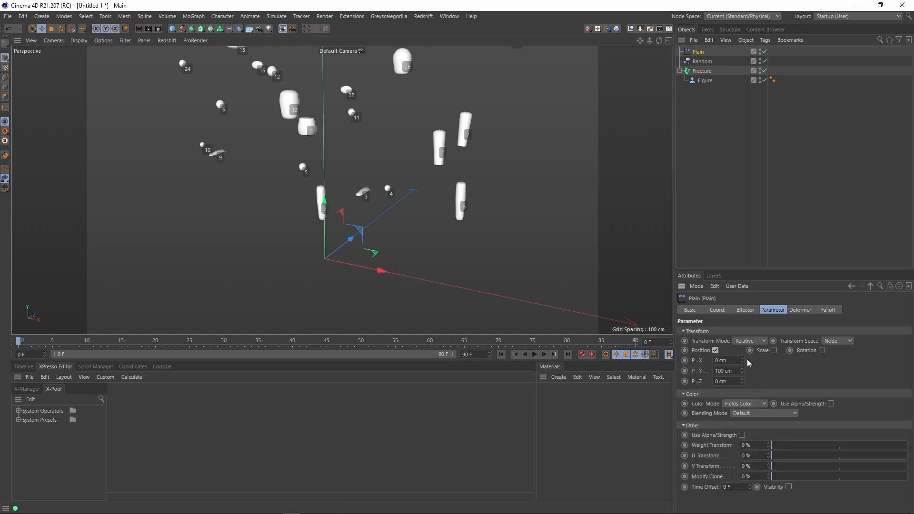
left_click(757, 350)
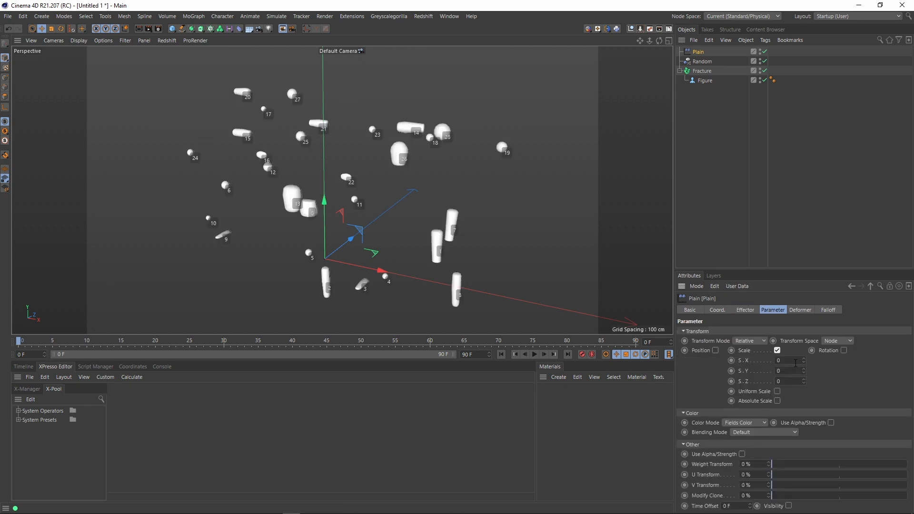
left_click(777, 370)
type("-1")
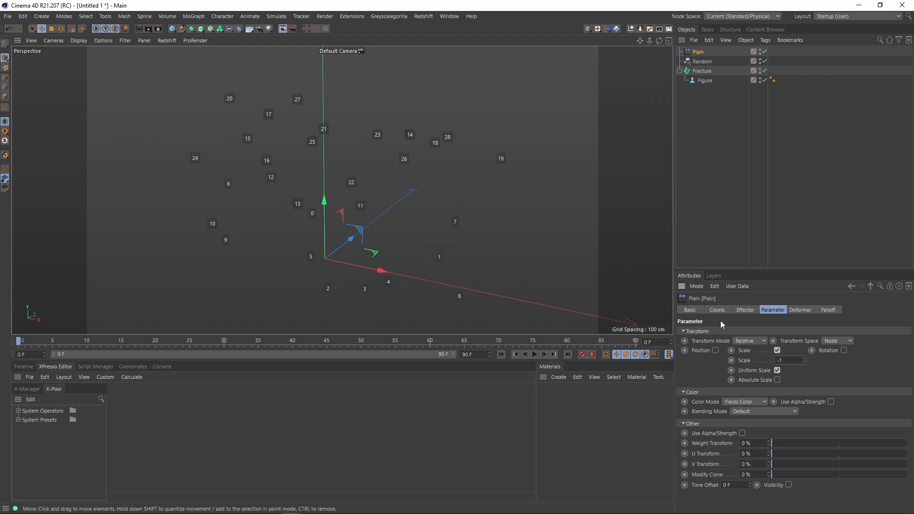
left_click(827, 309)
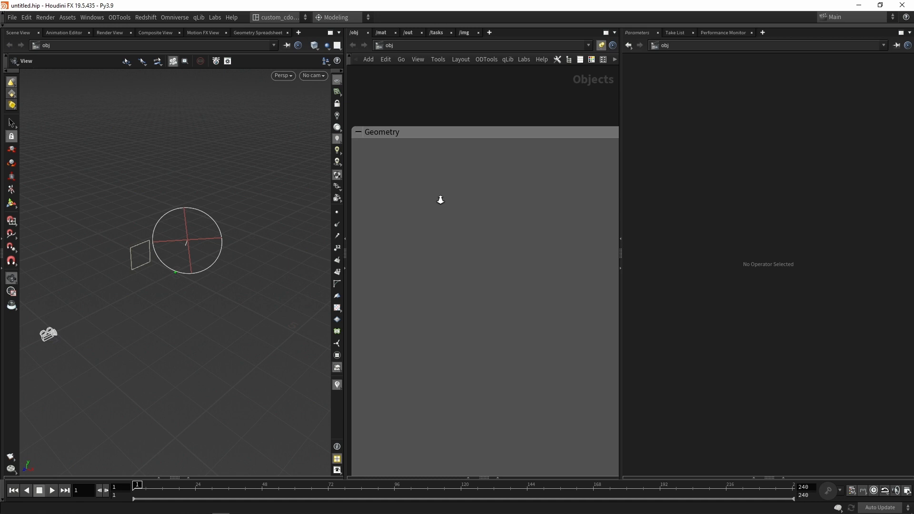
Add a geo1 Geometry node in /obj and dive inside its network
left_click(456, 215)
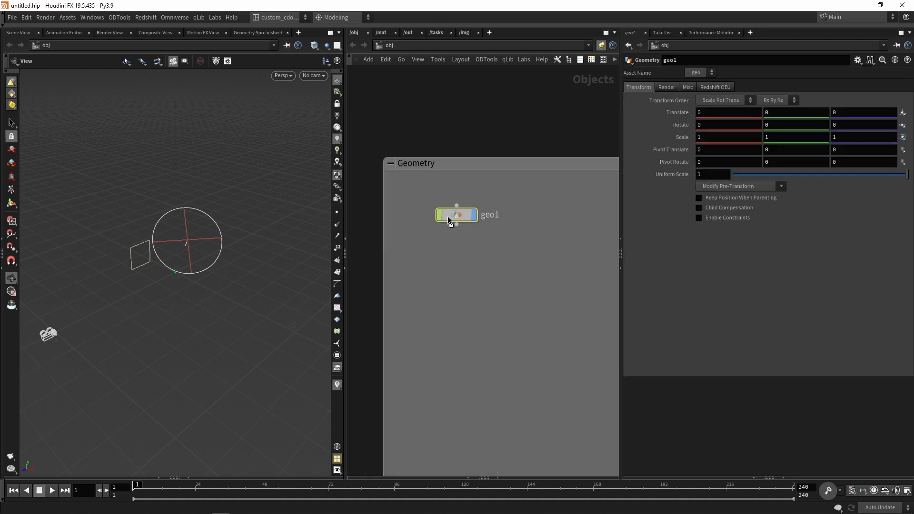
double_click(457, 215)
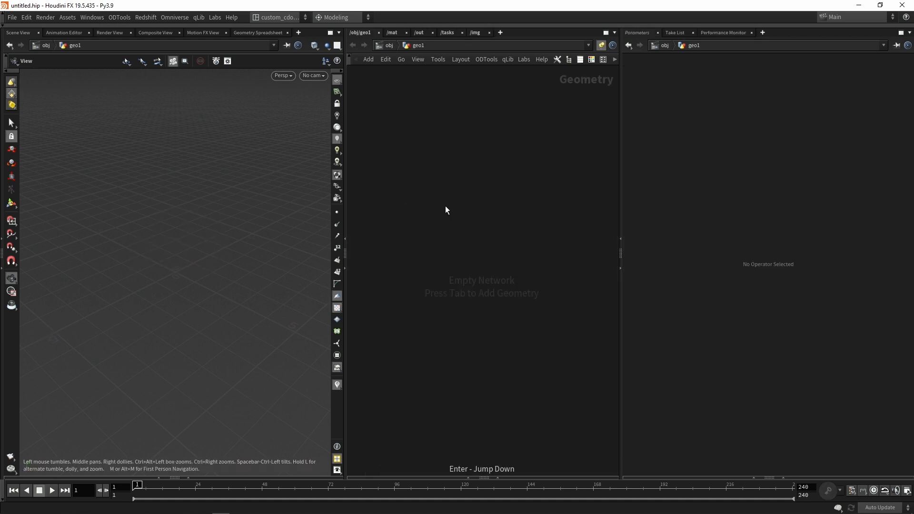
key("Tab")
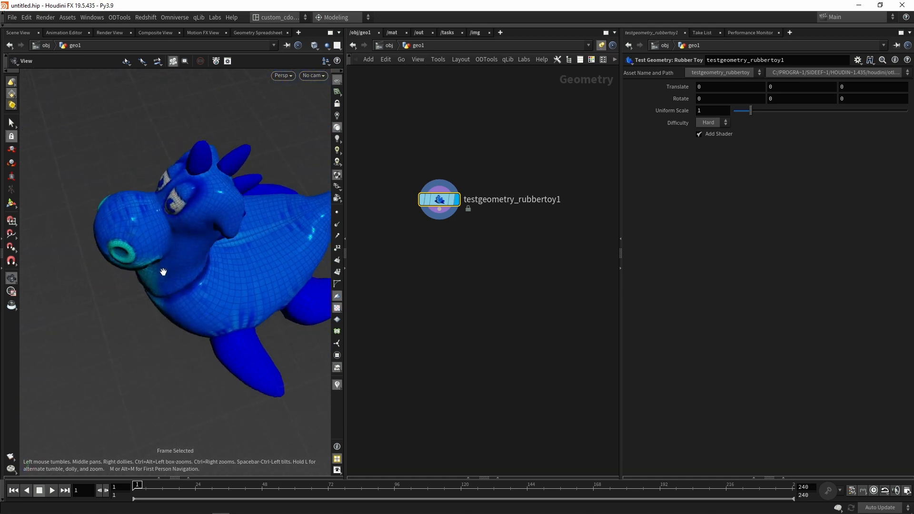
Orbit the viewport to inspect the rubber toy's front, head and back
left_click_drag(163, 271, 181, 249)
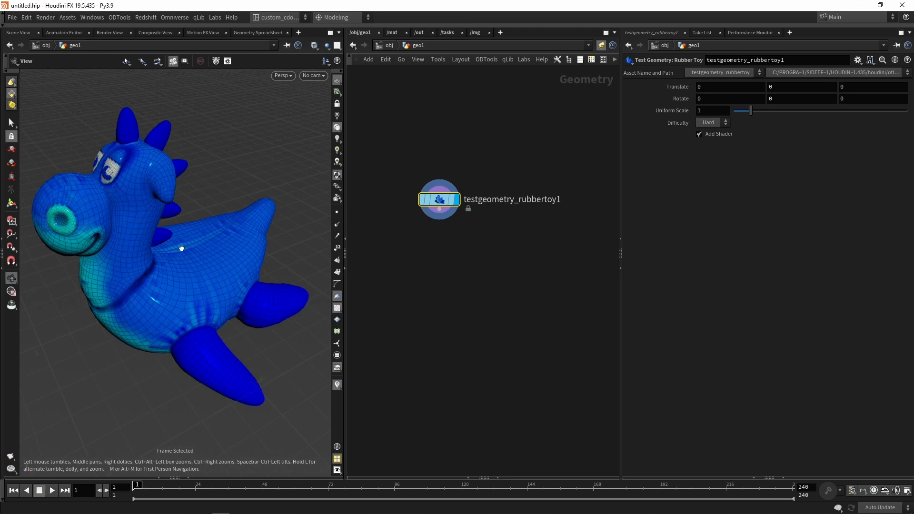
left_click_drag(181, 247, 165, 143)
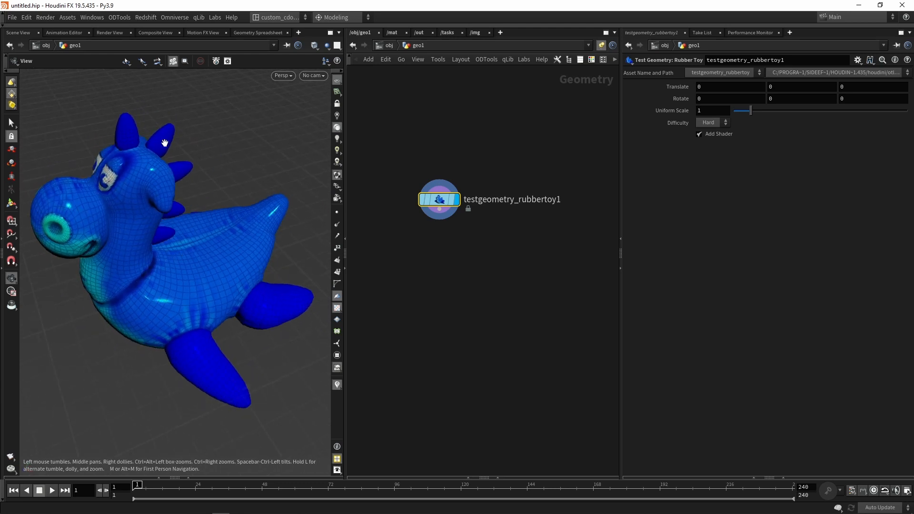
left_click_drag(164, 143, 207, 366)
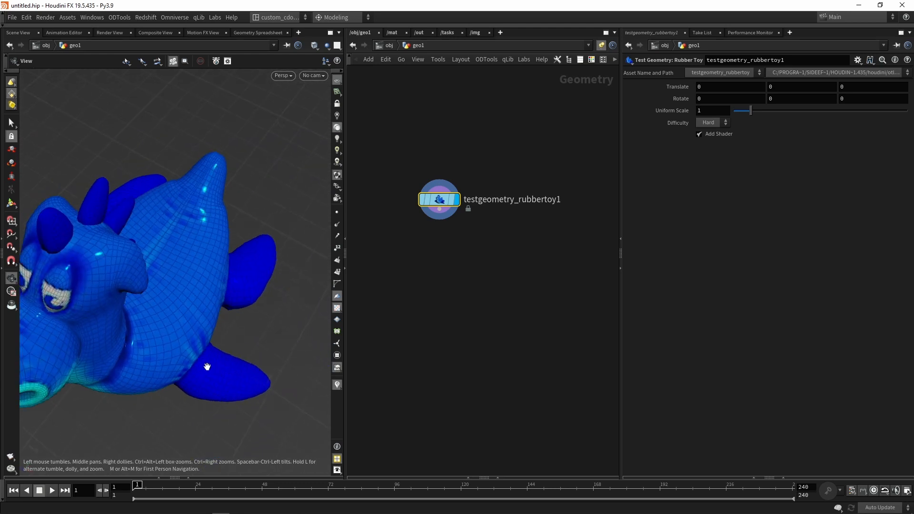
left_click_drag(207, 367, 155, 254)
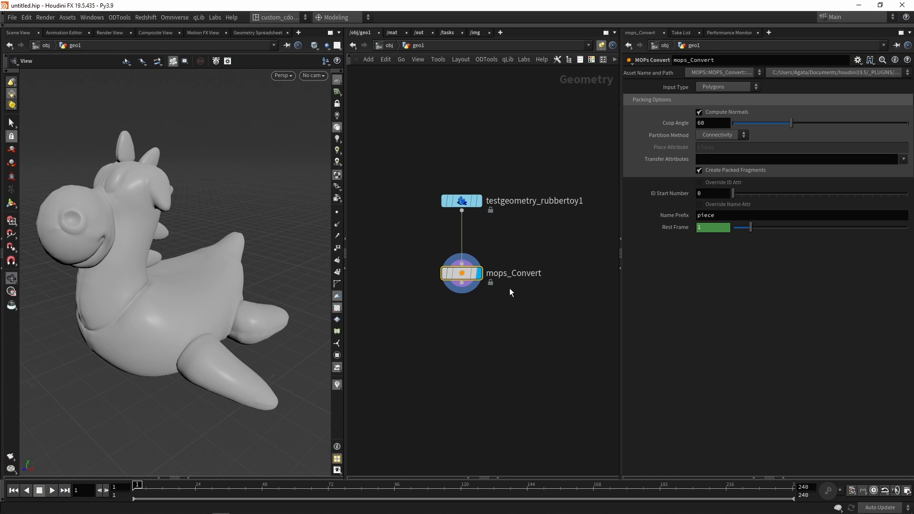
Add a mops_Convert node below the rubber toy, producing 10 packed fragments
left_click(460, 201)
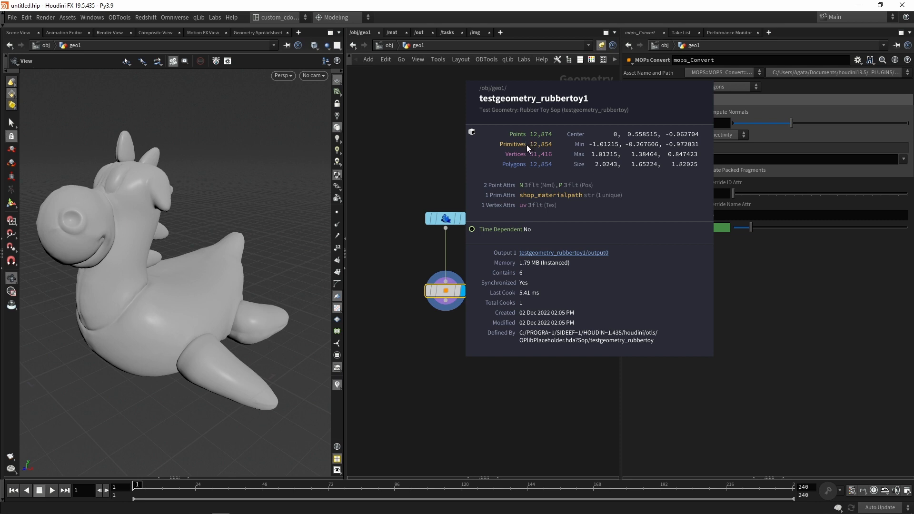
mouse_move(501, 189)
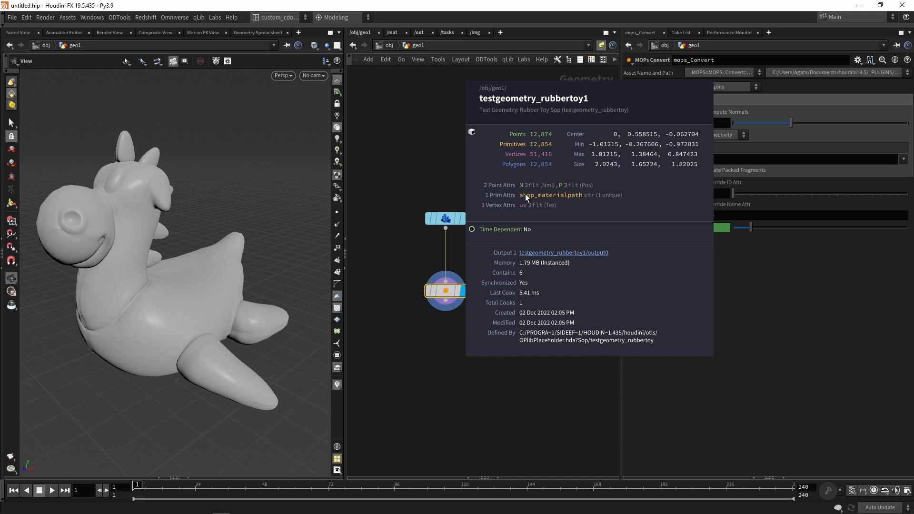
mouse_move(515, 200)
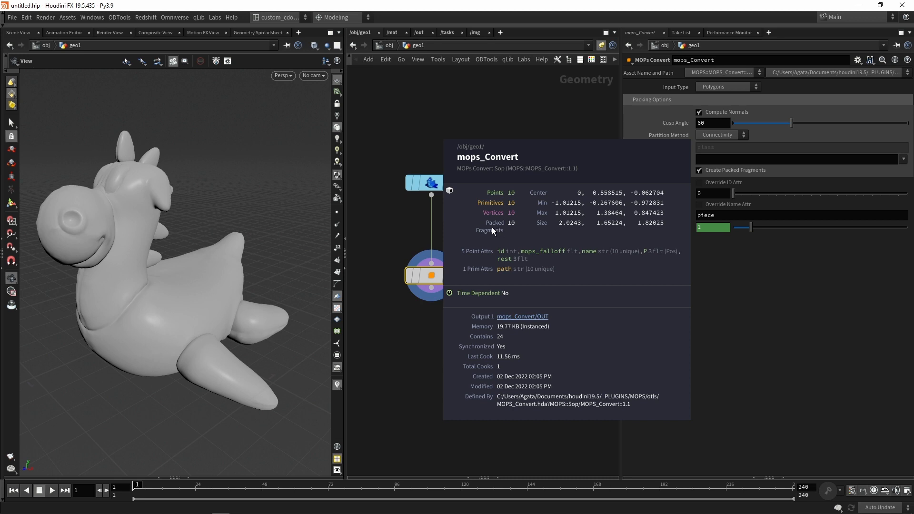
mouse_move(499, 225)
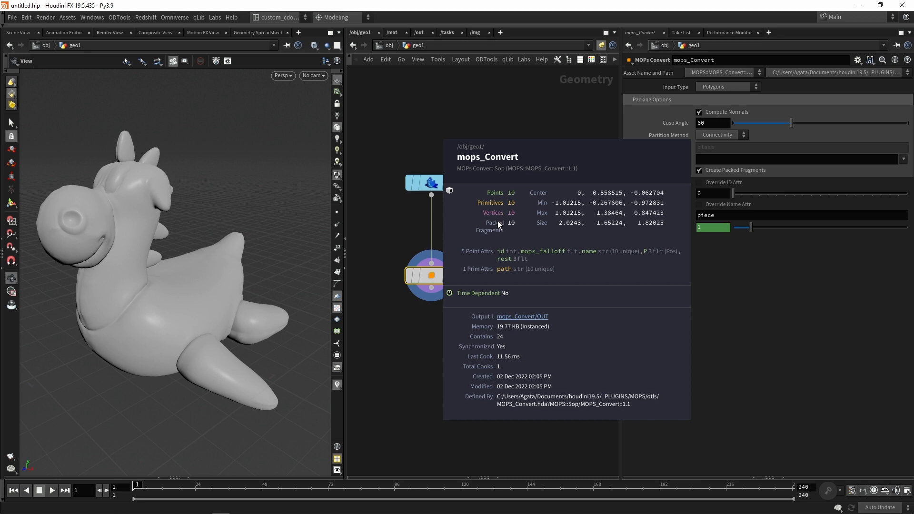
mouse_move(500, 233)
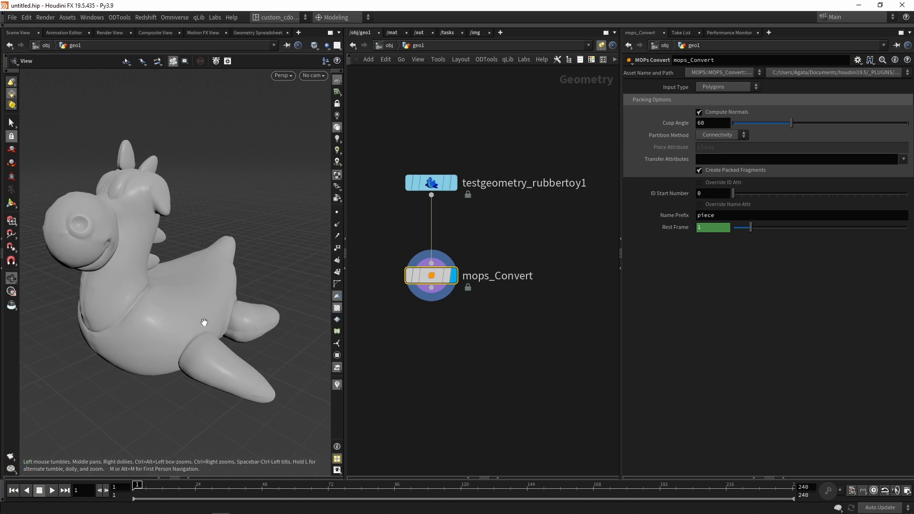
mouse_move(204, 326)
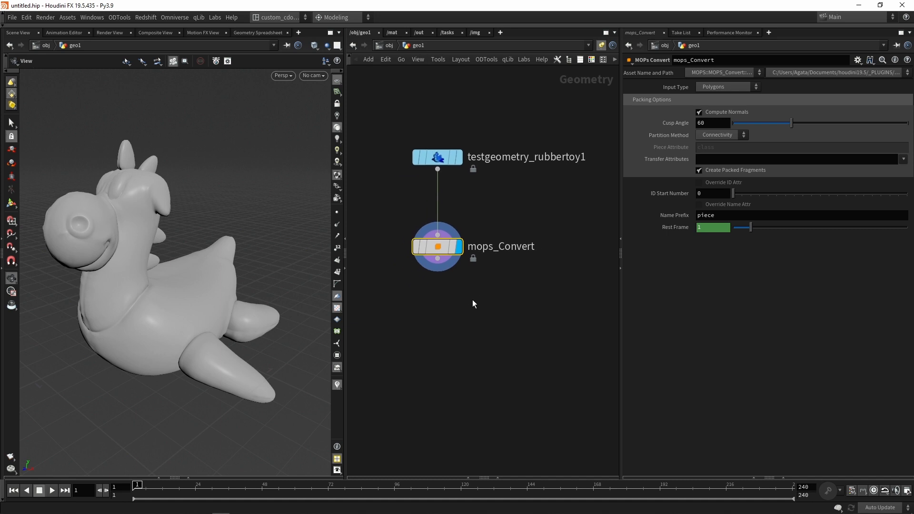
mouse_move(468, 308)
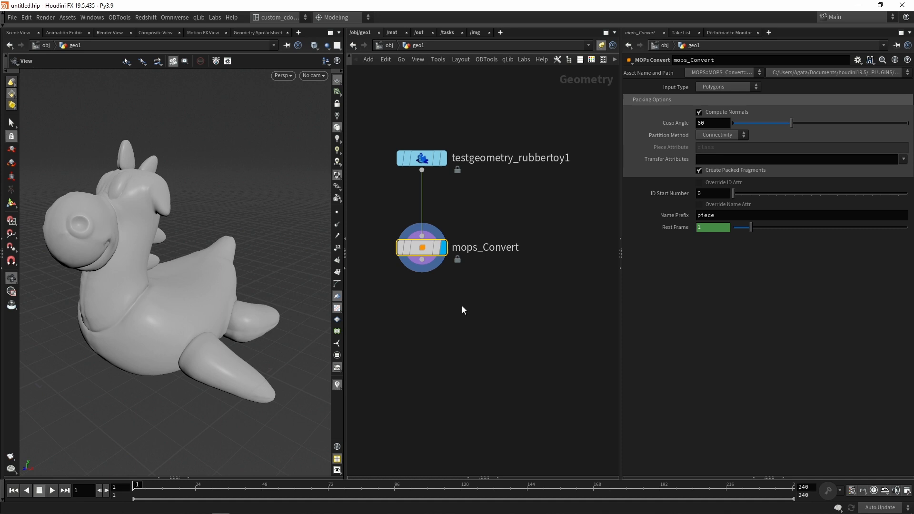
mouse_move(706, 141)
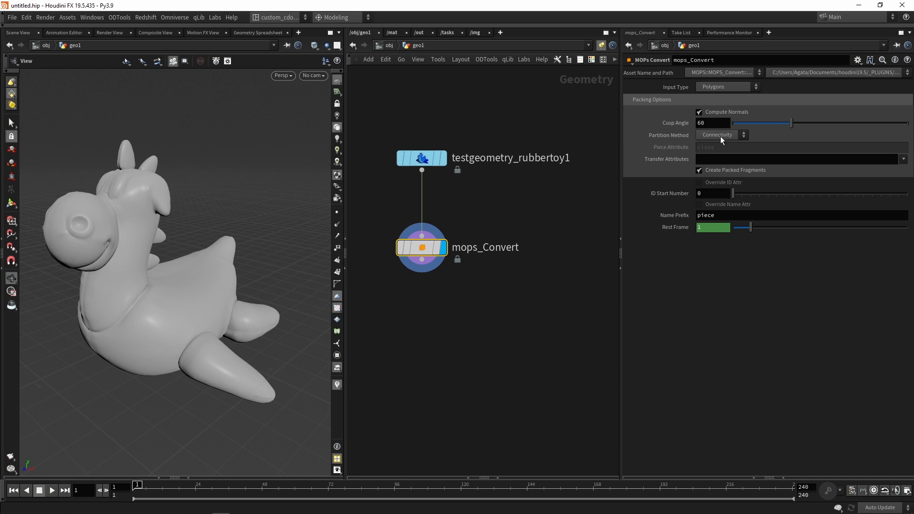
mouse_move(714, 140)
type("conn")
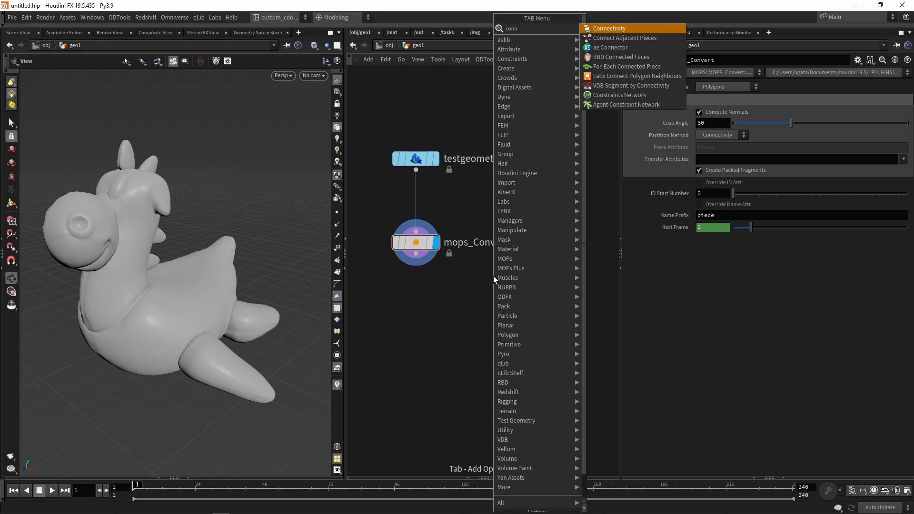
Replace a trial Connectivity node with a mops_Randomize node after mops_Convert
left_click(608, 28)
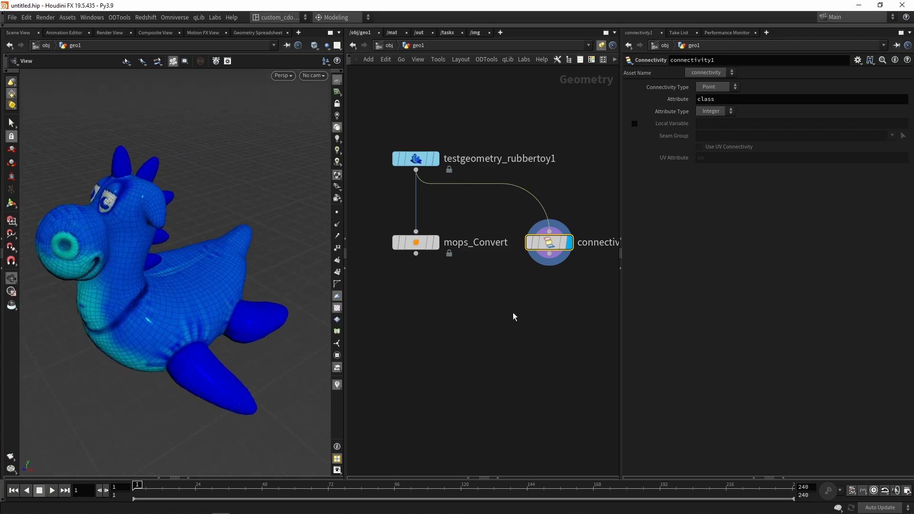
key("tab")
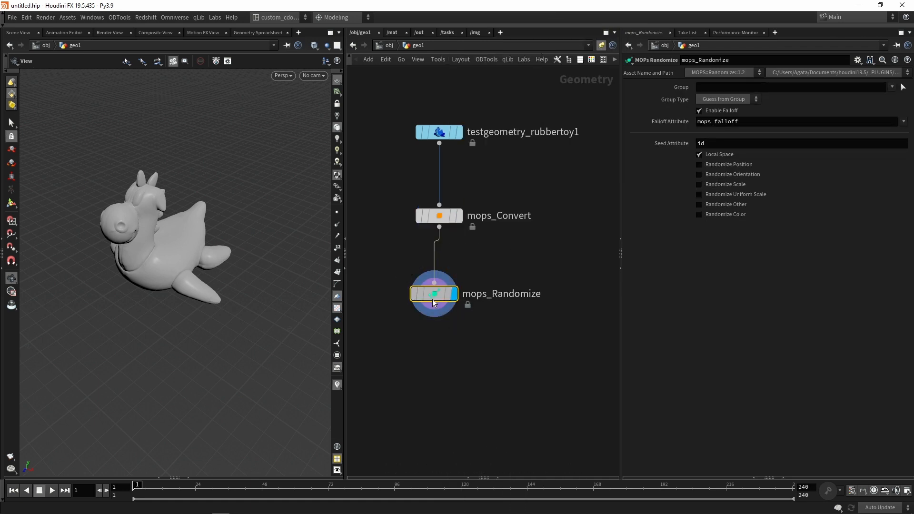
Enable Randomize Position with seed 0.408 and Translate Minimum starting at -2
left_click(699, 164)
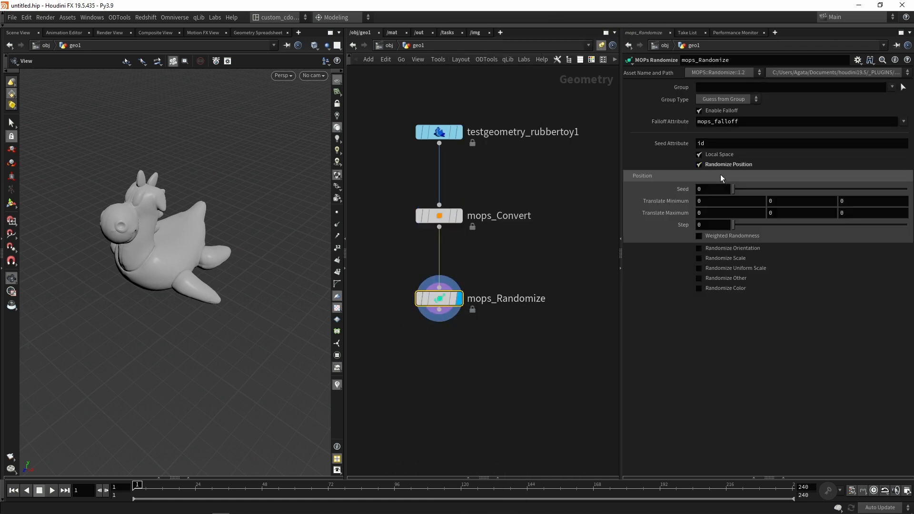
left_click_drag(733, 188, 804, 189)
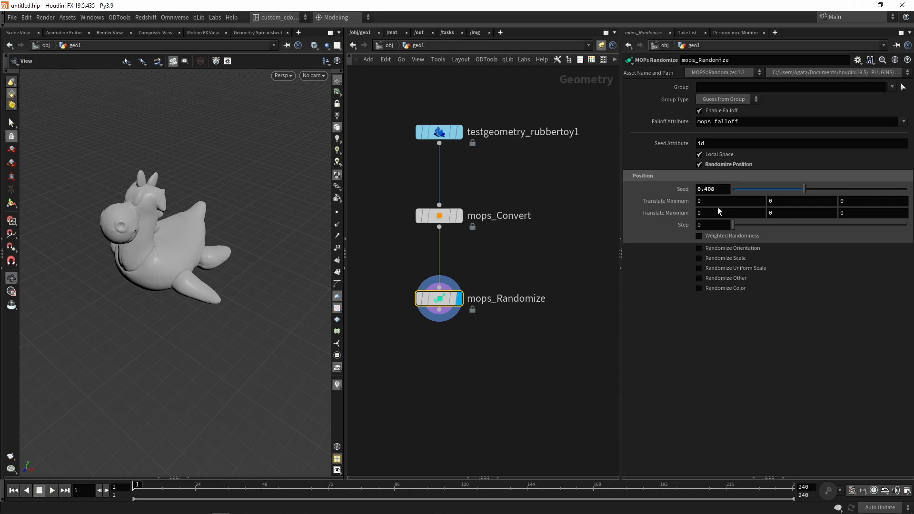
type("-2")
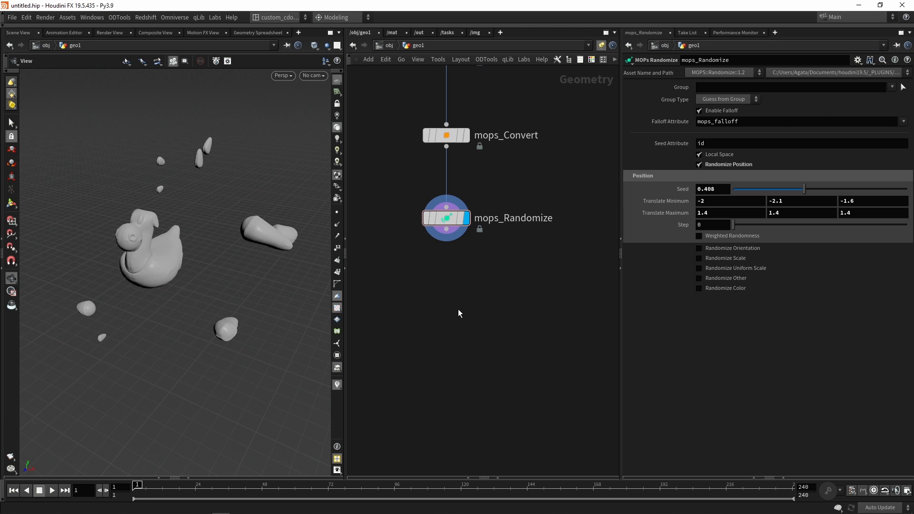
mouse_move(466, 300)
type("mo")
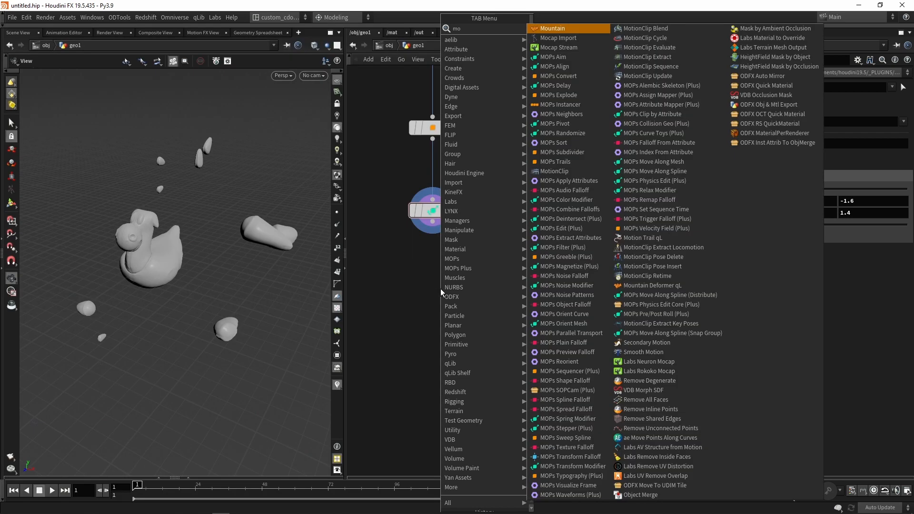
Add a MOPs Shape Falloff below mops_Randomize, with Rotate Y 90 and Translate X -0.7694
left_click(560, 133)
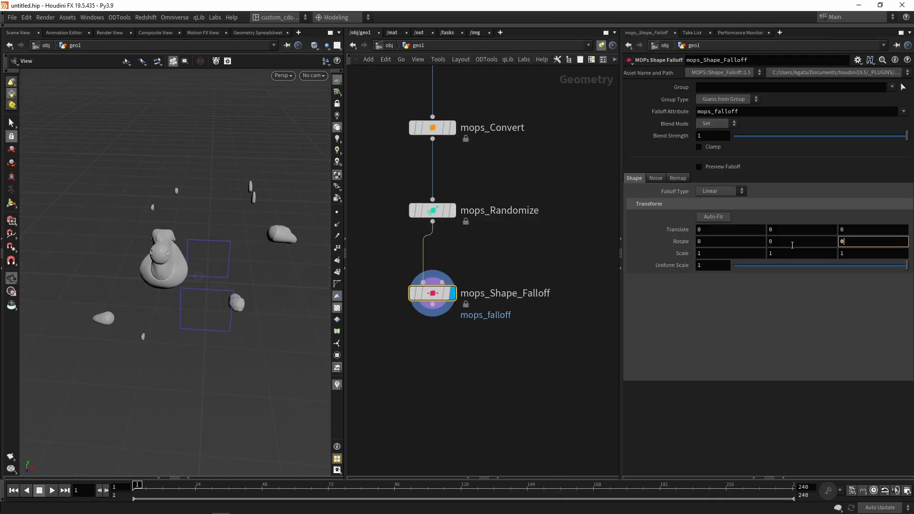
type("90")
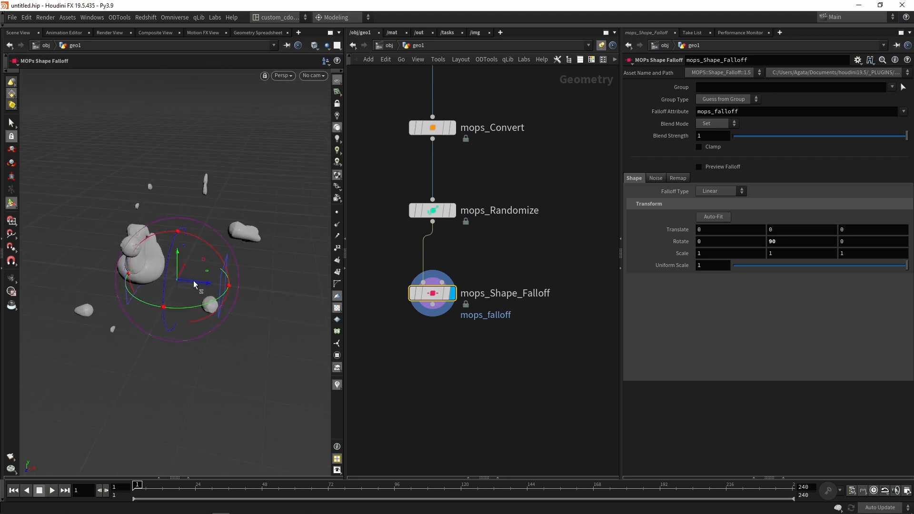
left_click_drag(178, 280, 93, 269)
type("mo tr")
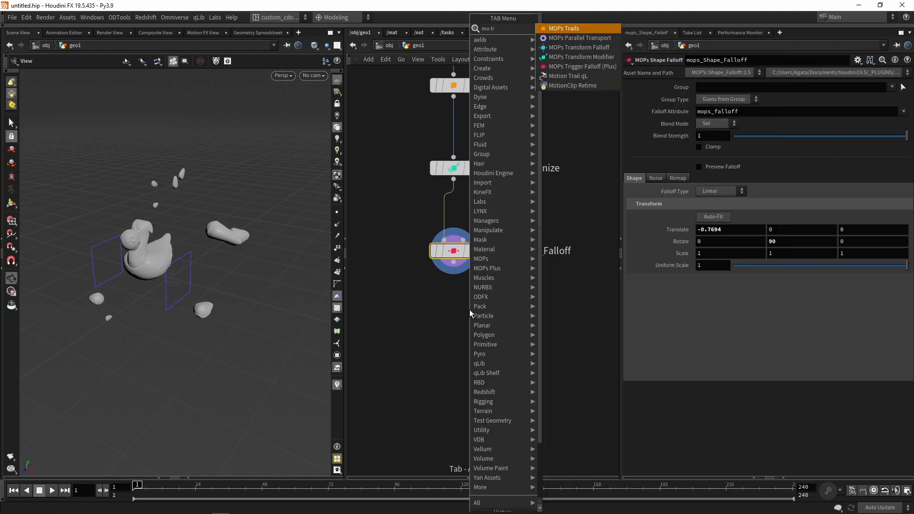
Add a MOPs Transform Modifier at uniform scale 0.027 and feed testgeometry_rubbertoy1 into mops_Convert
left_click(580, 56)
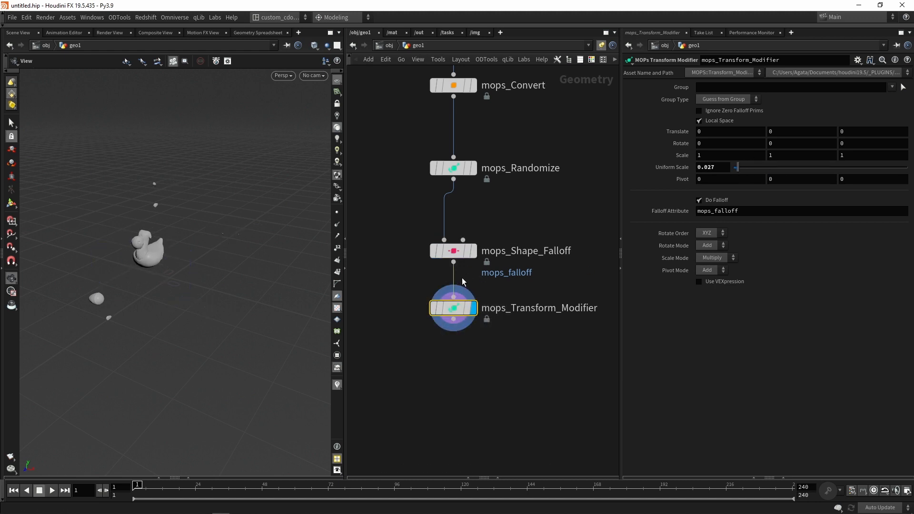
left_click(453, 251)
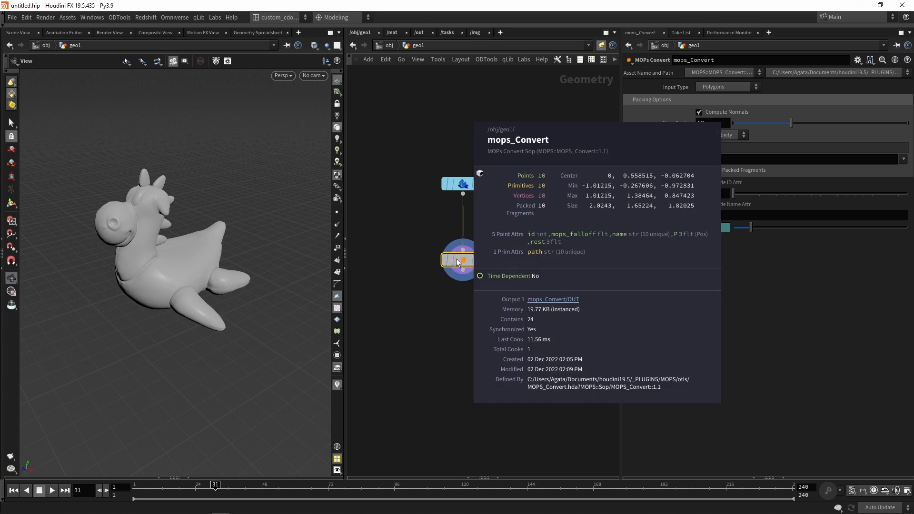
mouse_move(470, 266)
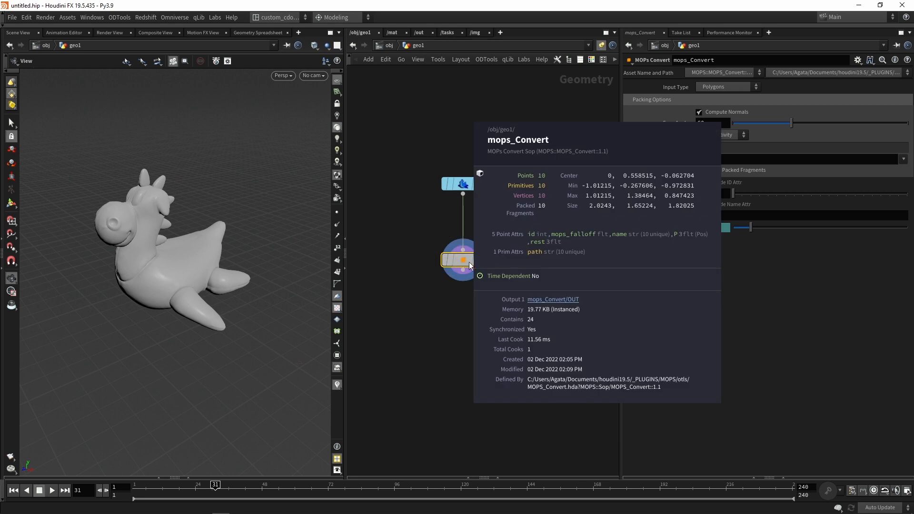
Set mops_Convert's Partition Method to Attribute and add a Connectivity node from the rubber toy
left_click(722, 135)
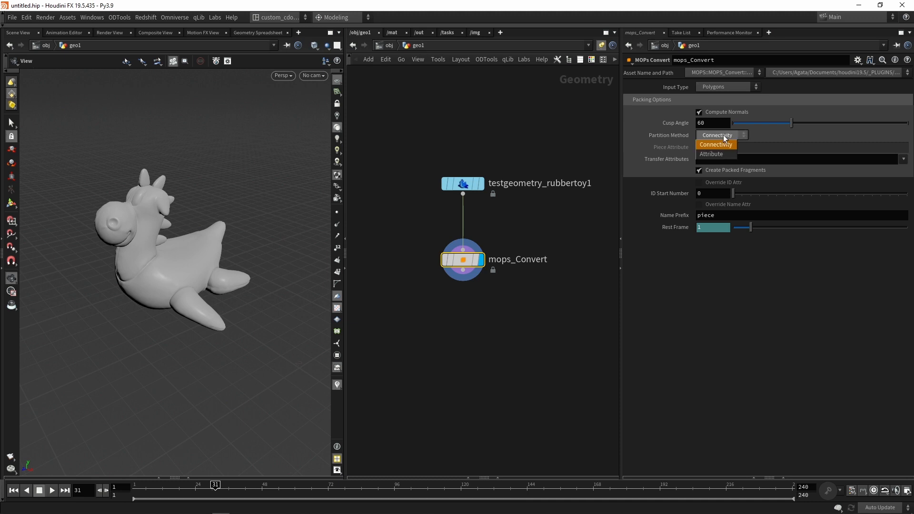
mouse_move(715, 153)
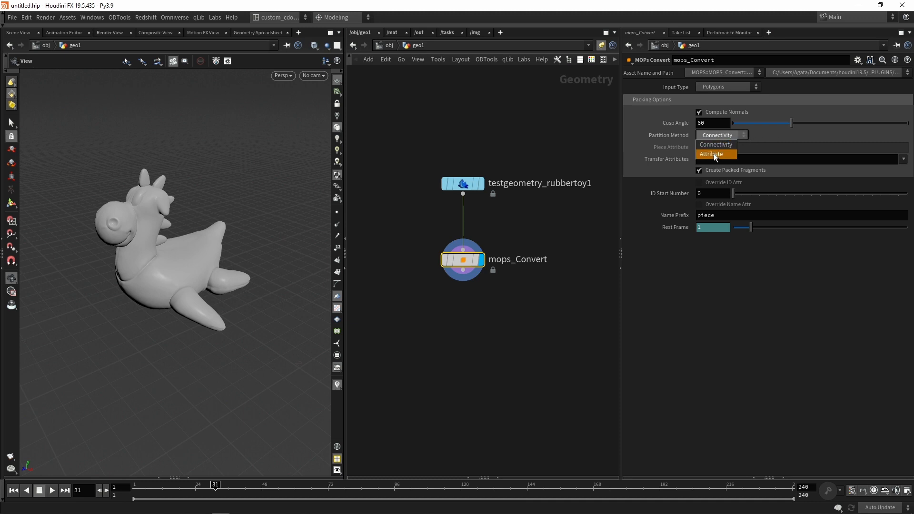
left_click(710, 154)
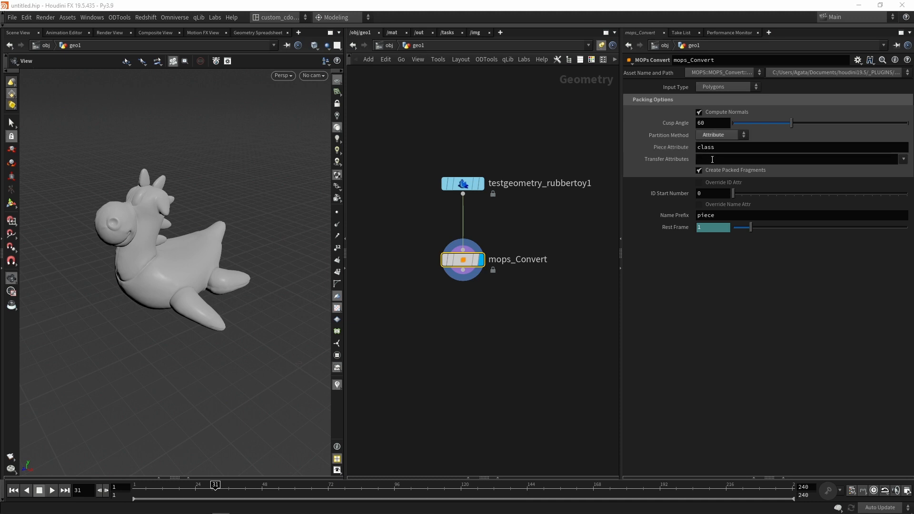
mouse_move(472, 223)
type("conn")
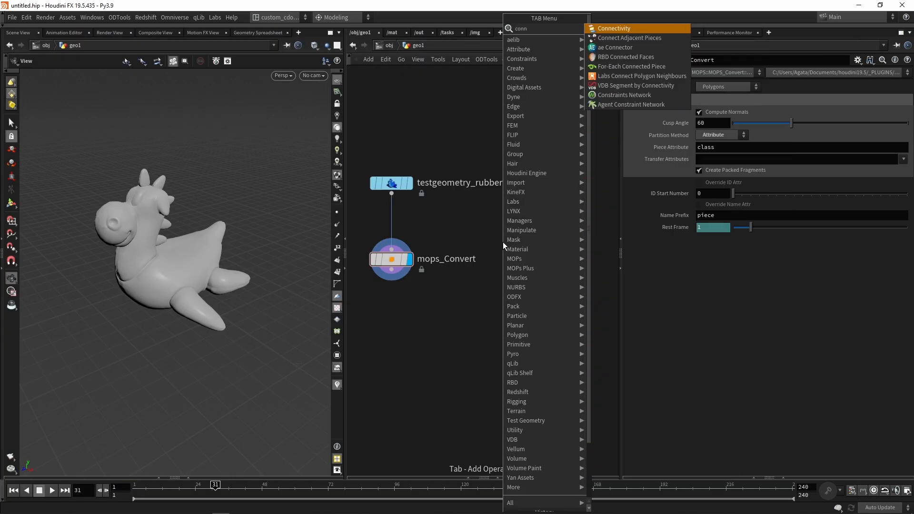
left_click(614, 28)
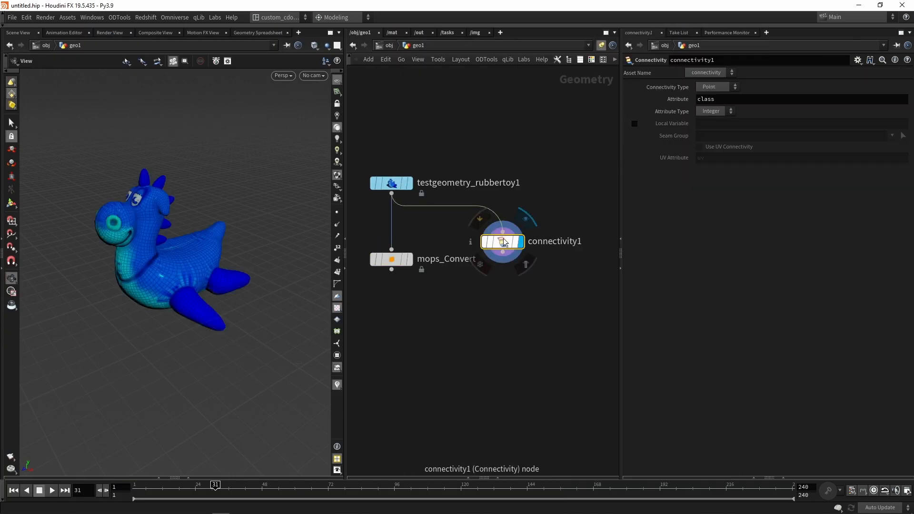
left_click_drag(502, 241, 515, 258)
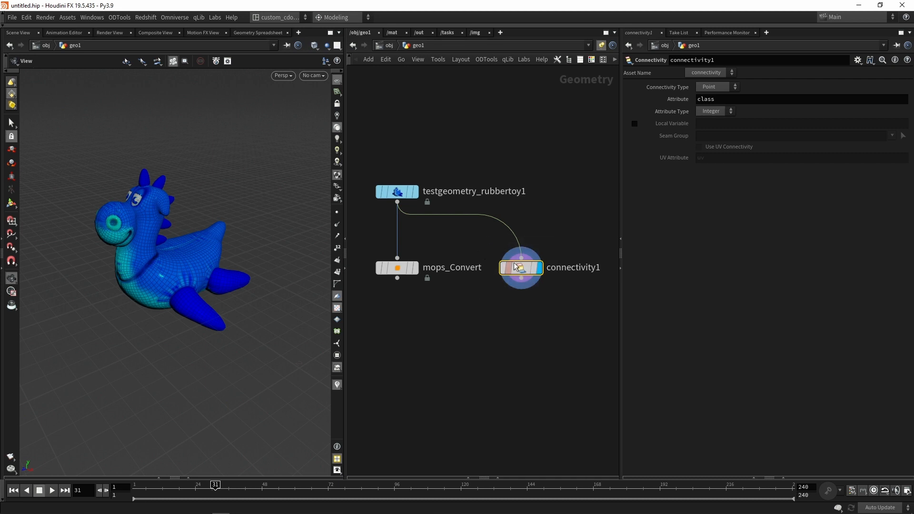
left_click(396, 268)
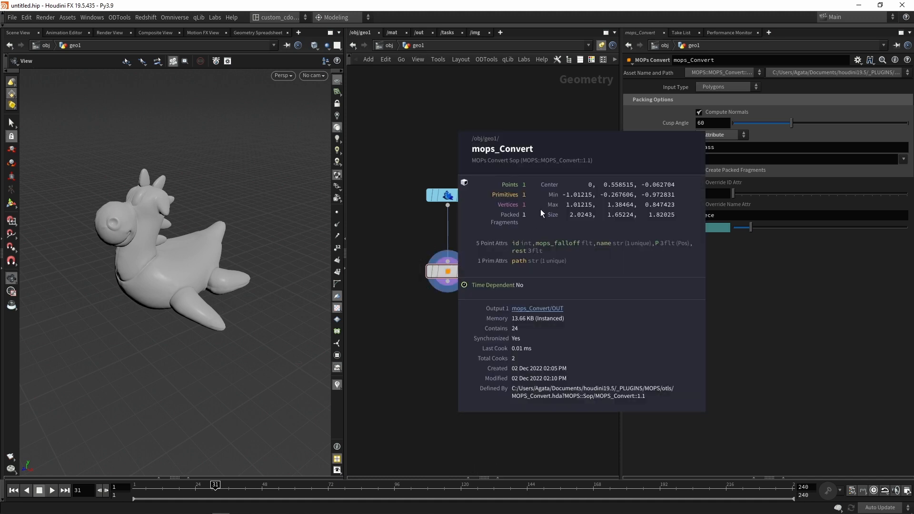
mouse_move(525, 221)
type("conn")
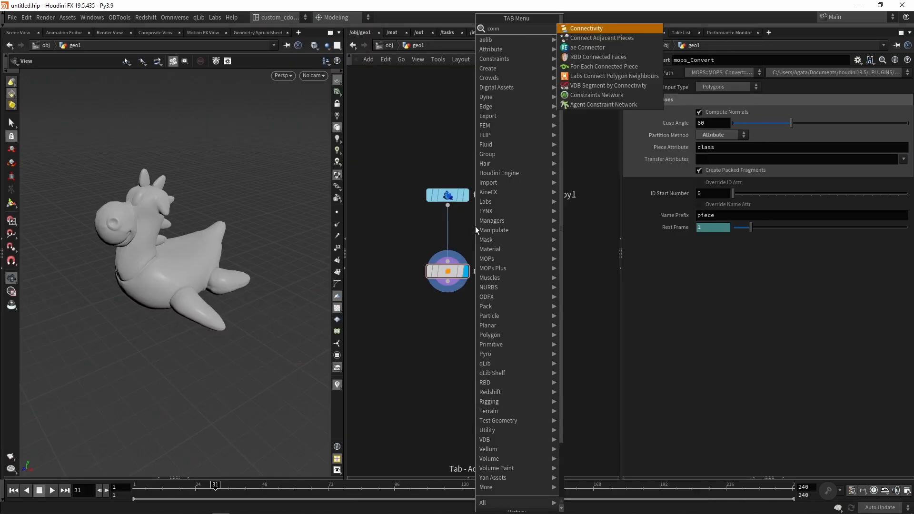
Insert a Primitive-type Connectivity node between the rubber toy and mops_Convert
left_click(586, 28)
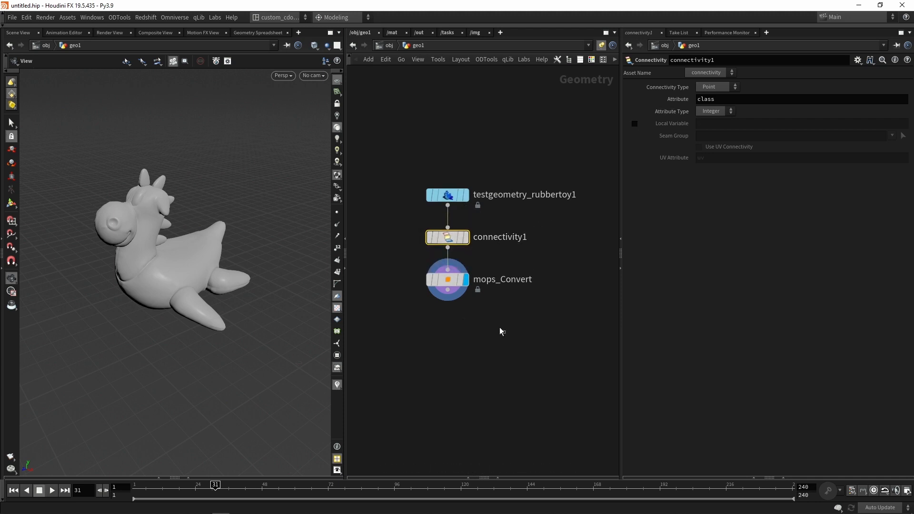
left_click(447, 280)
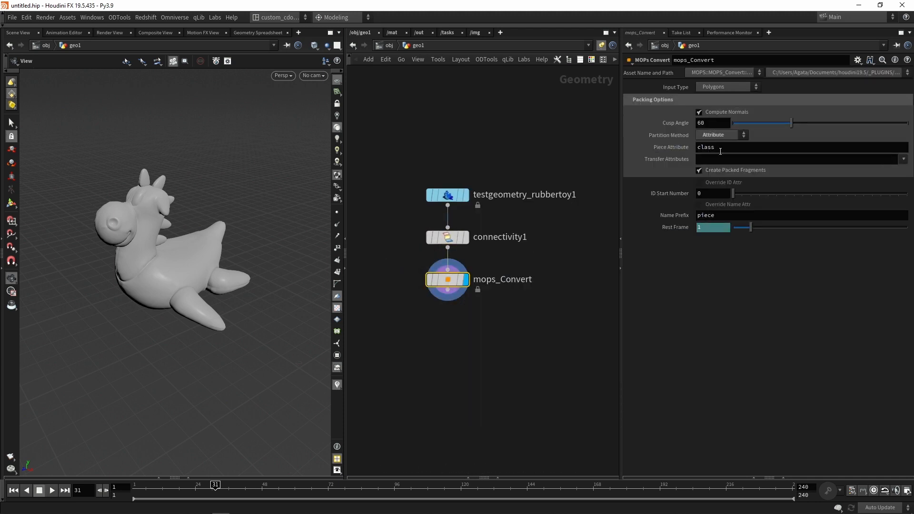
left_click(447, 236)
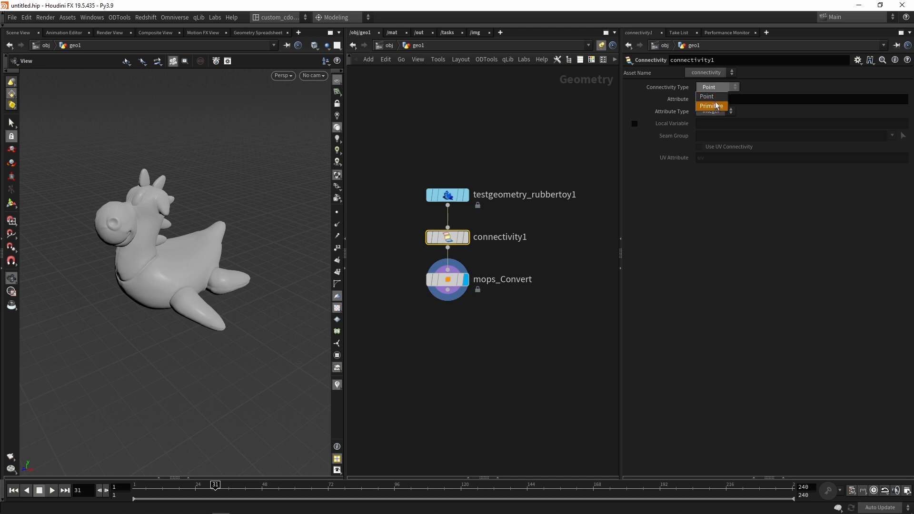
left_click(447, 280)
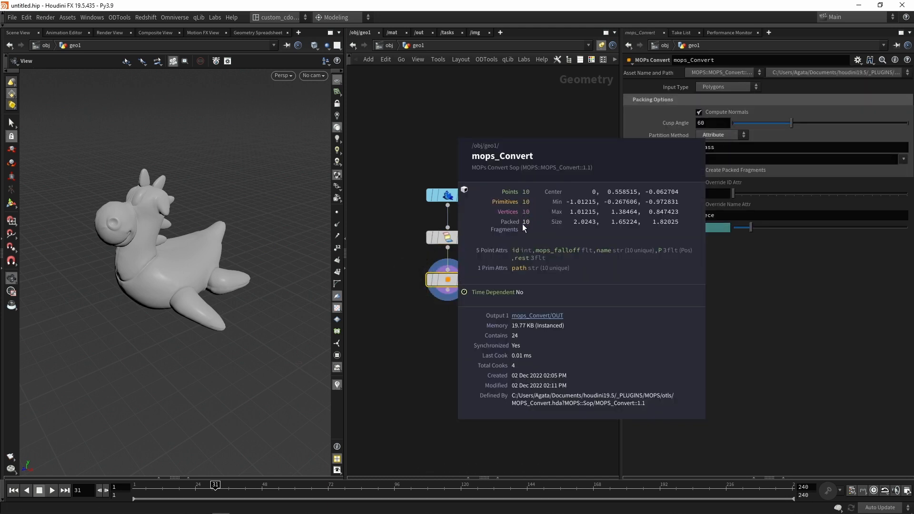
mouse_move(509, 227)
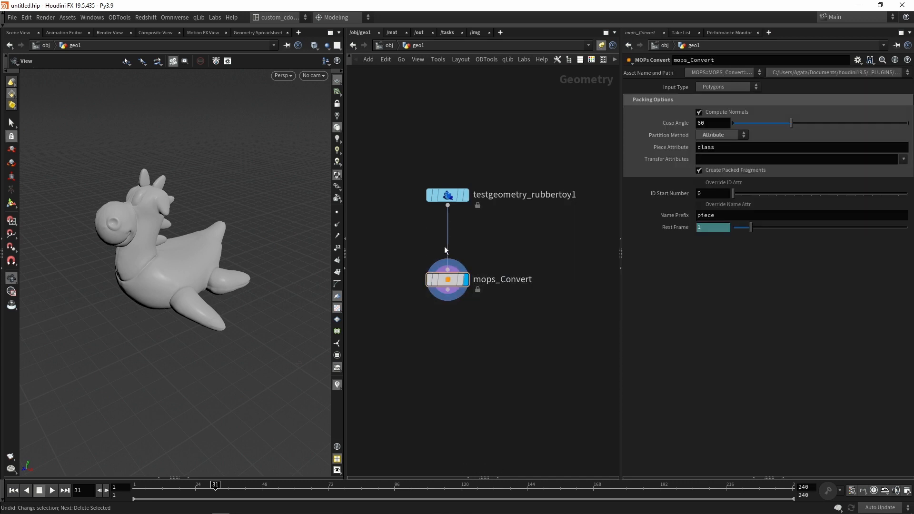
Restore the deleted Connectivity node and set mops_Convert's Piece Attribute to 'none'
left_click(447, 237)
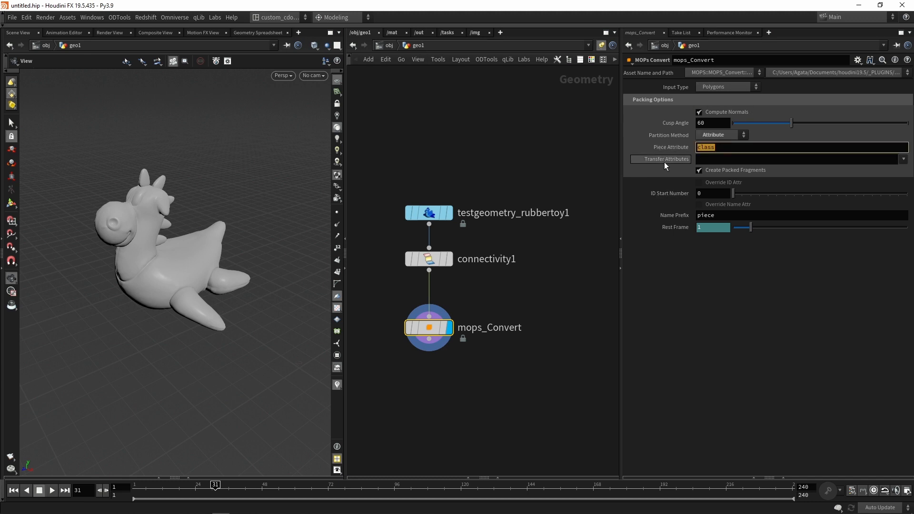
mouse_move(676, 159)
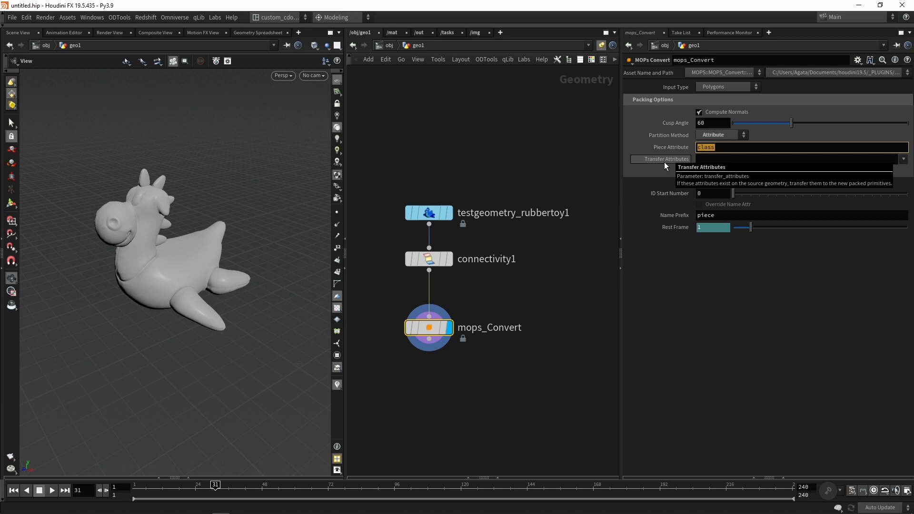
type("none")
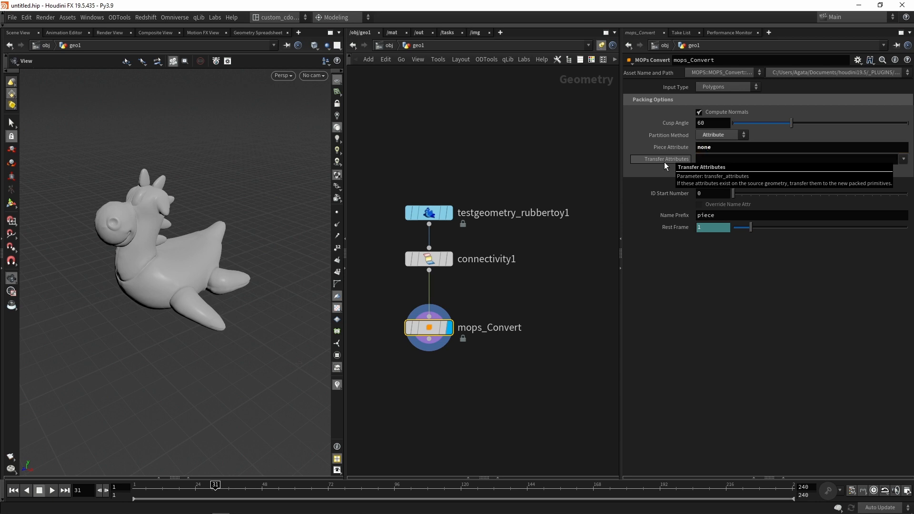